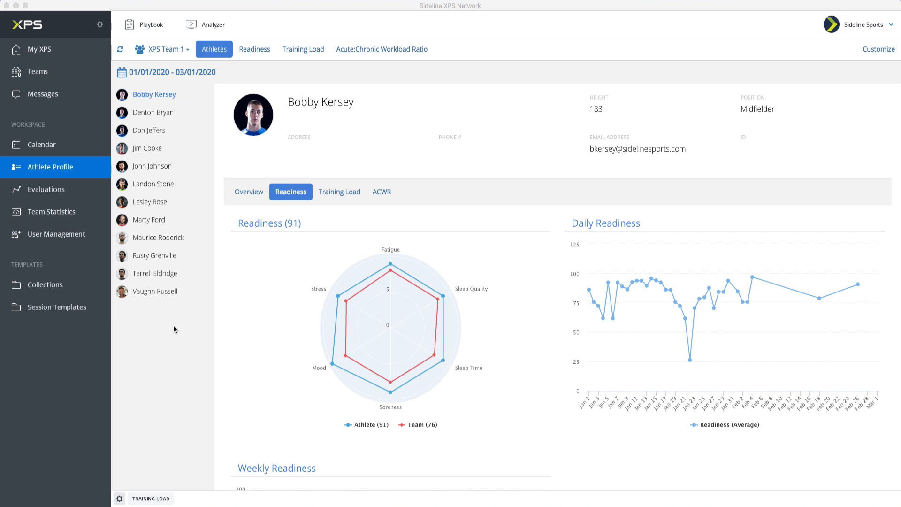
pyautogui.moveTo(272, 300)
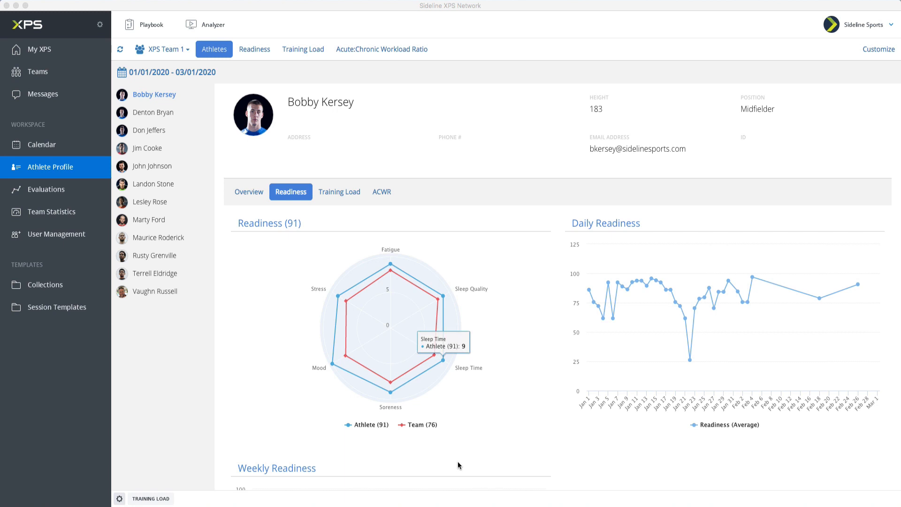
pyautogui.moveTo(481, 444)
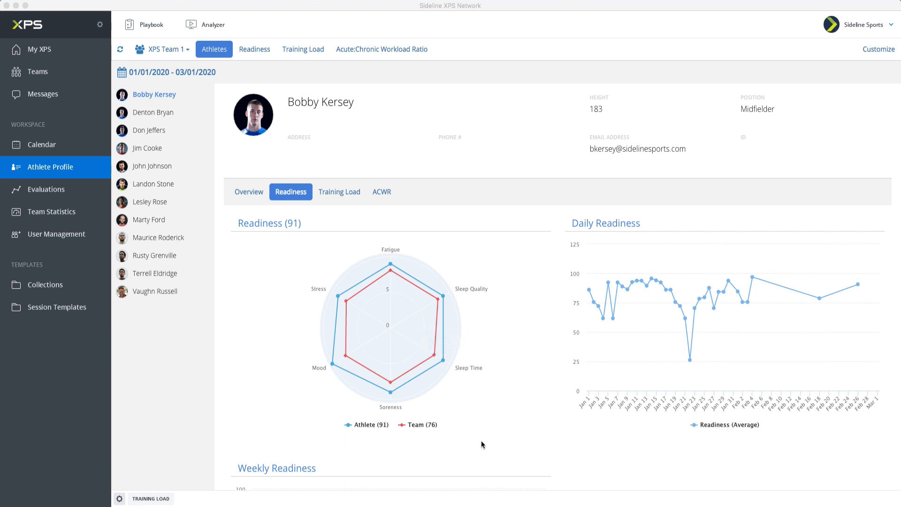
pyautogui.moveTo(432, 445)
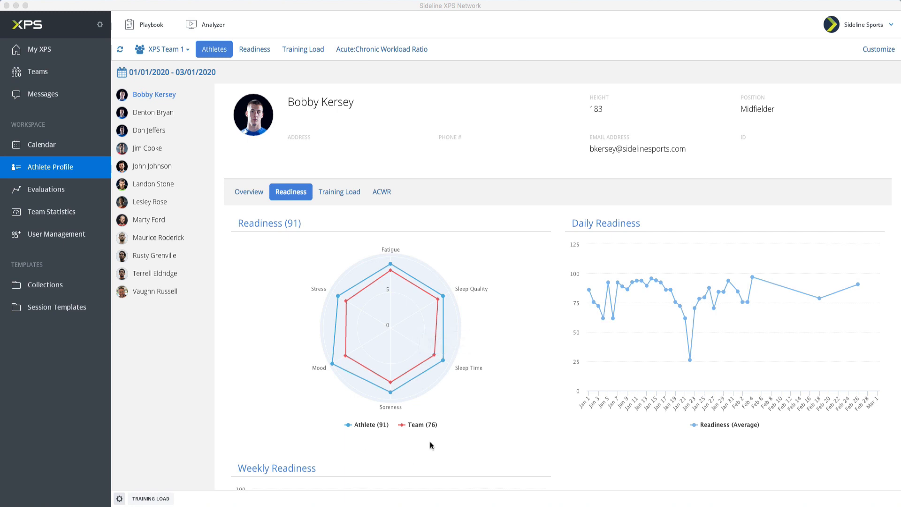
pyautogui.moveTo(385, 442)
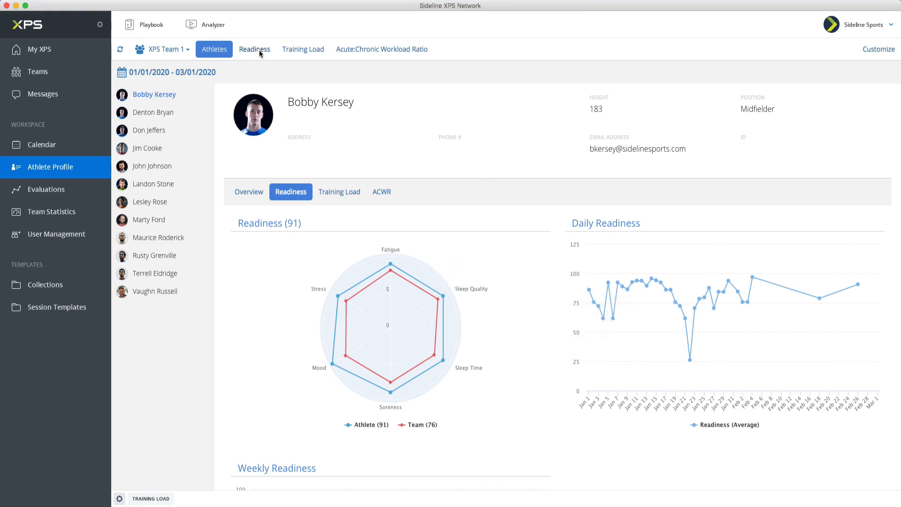
# Show the team Readiness overview sorted ascending by the 04/02 readiness column
pyautogui.click(254, 49)
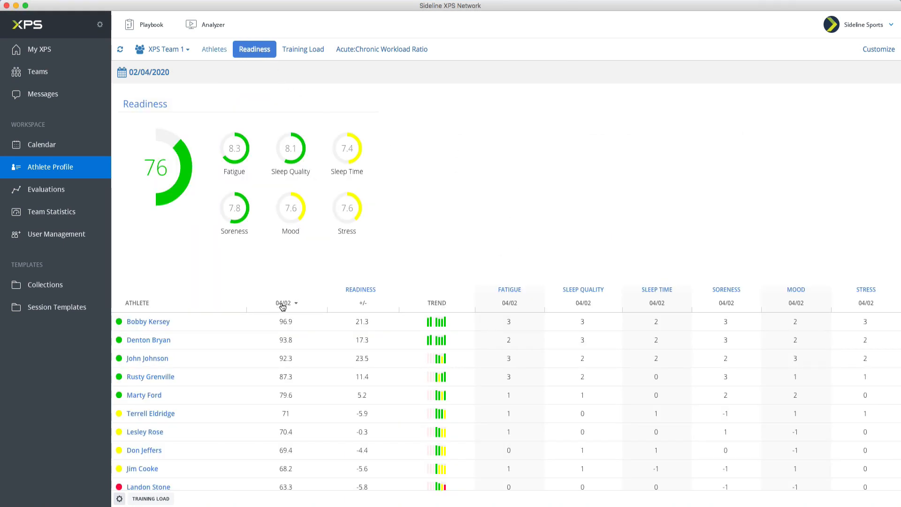
pyautogui.click(285, 303)
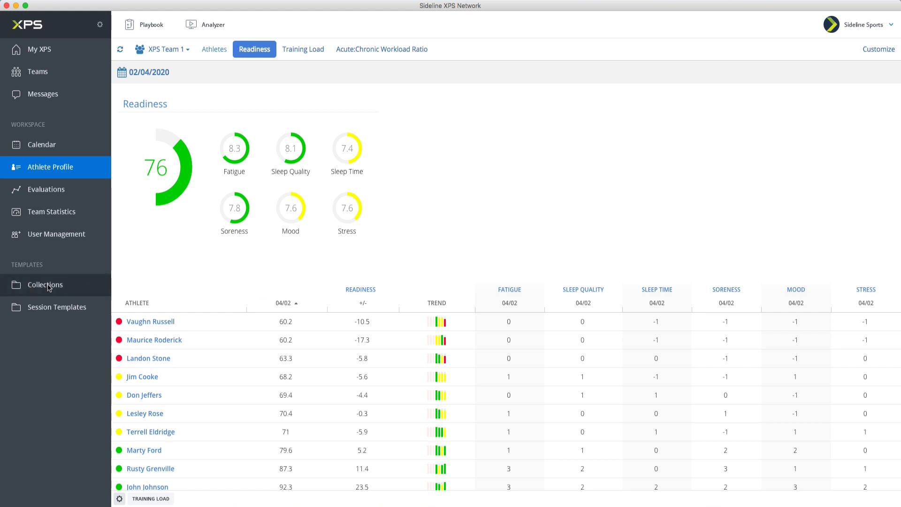
# Browse the Tests collection, expanding the Body and Strength folders down to Clean and jerk (kg)
pyautogui.click(45, 284)
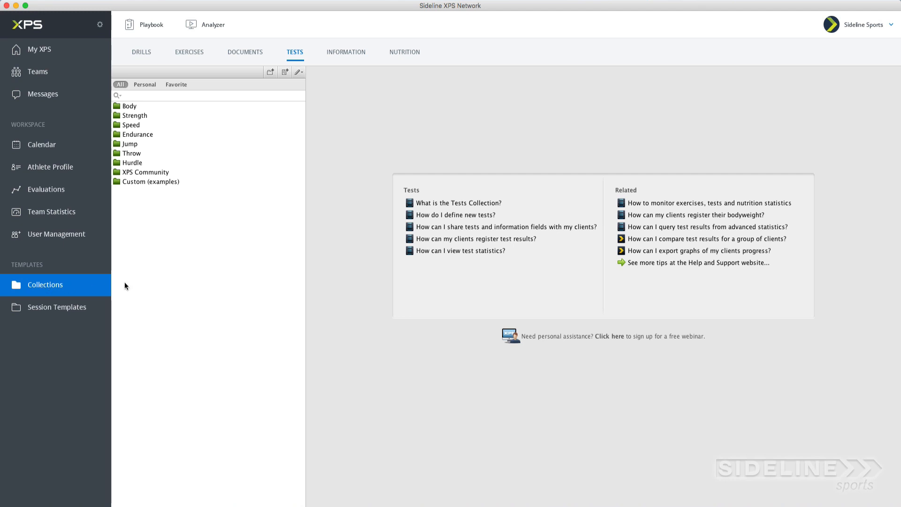
pyautogui.moveTo(346, 63)
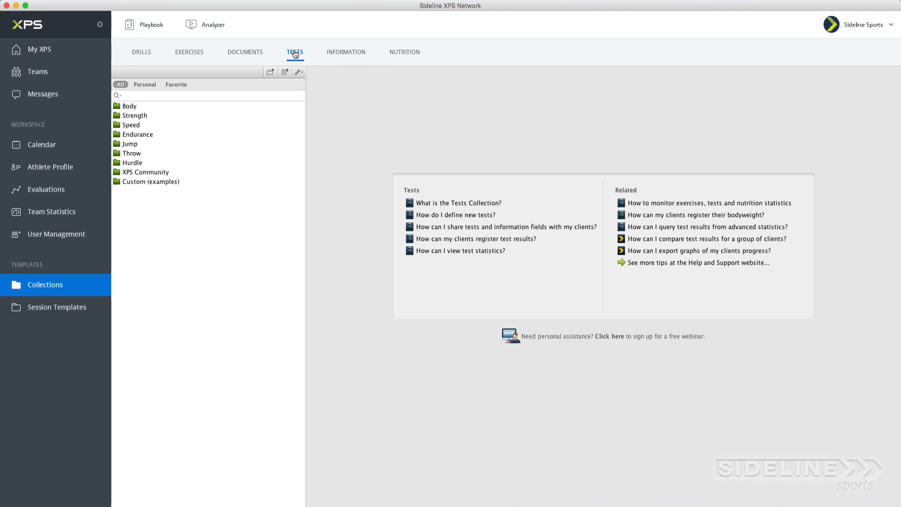
pyautogui.moveTo(147, 114)
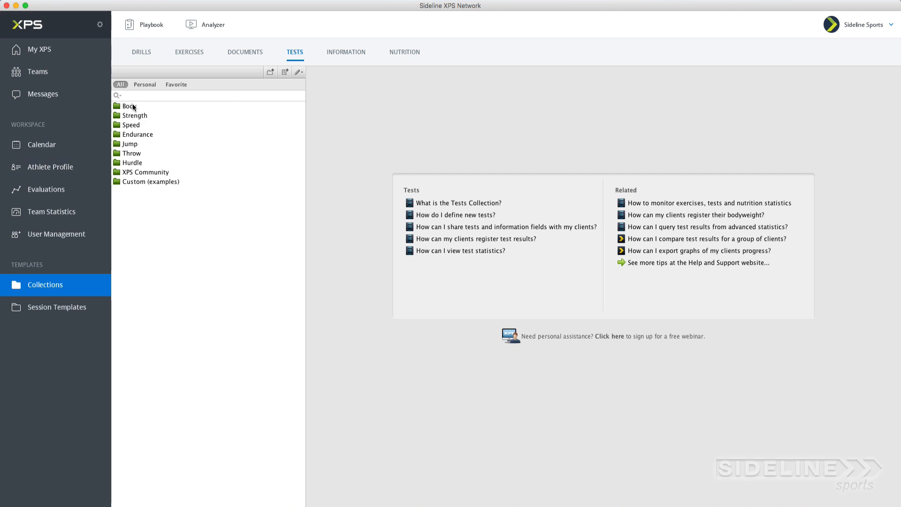
pyautogui.moveTo(140, 134)
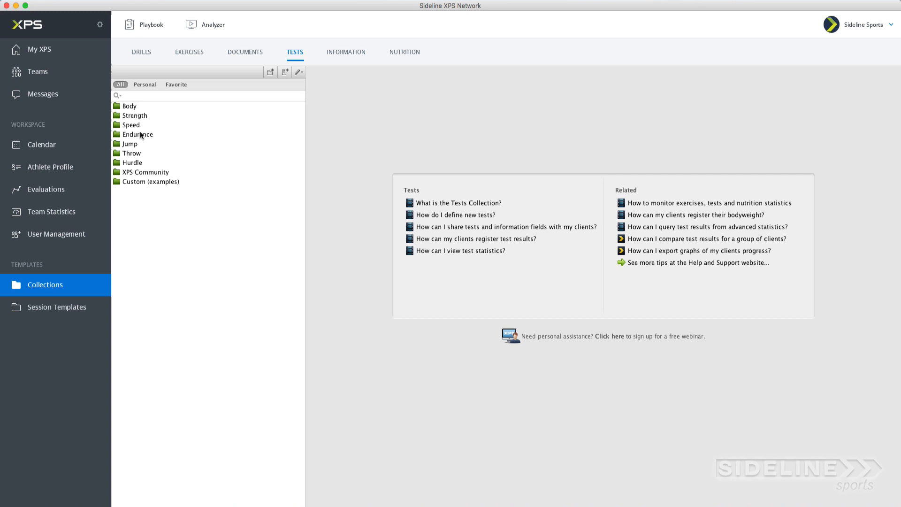
pyautogui.moveTo(129, 106); pyautogui.dragTo(145, 172)
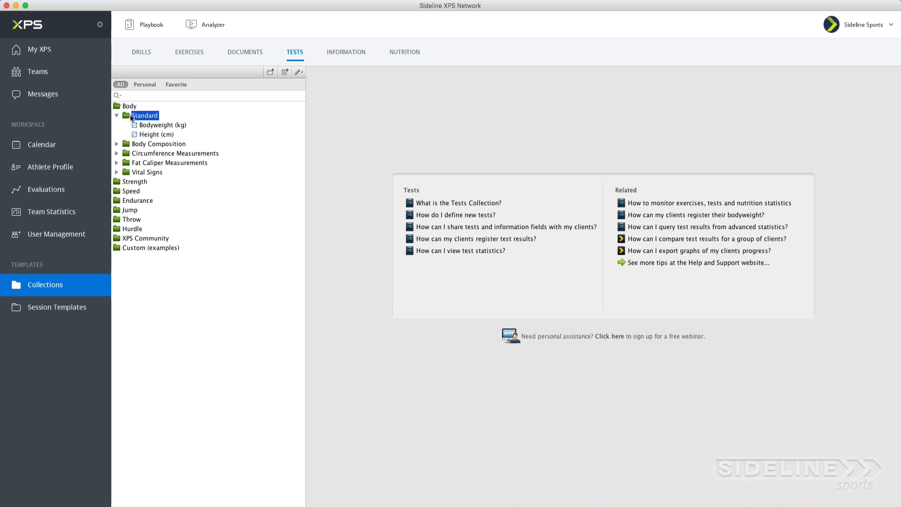
pyautogui.click(134, 181)
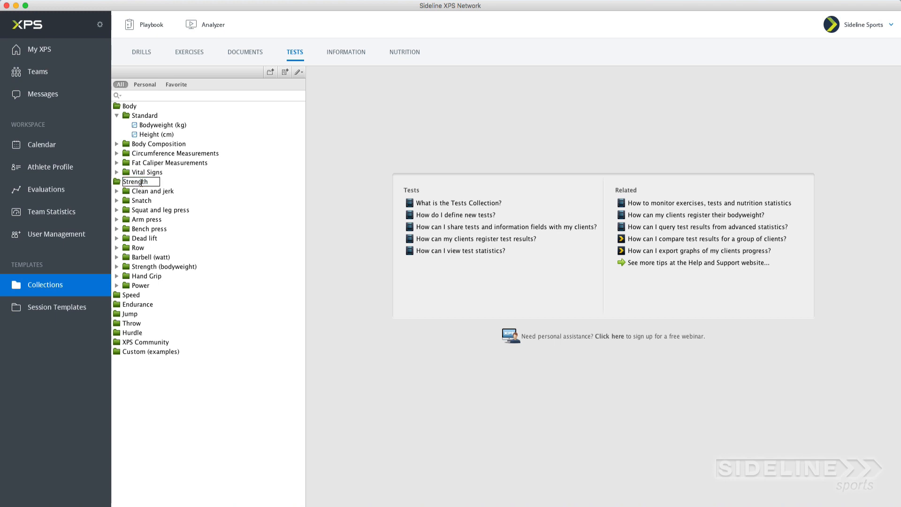
pyautogui.click(117, 181)
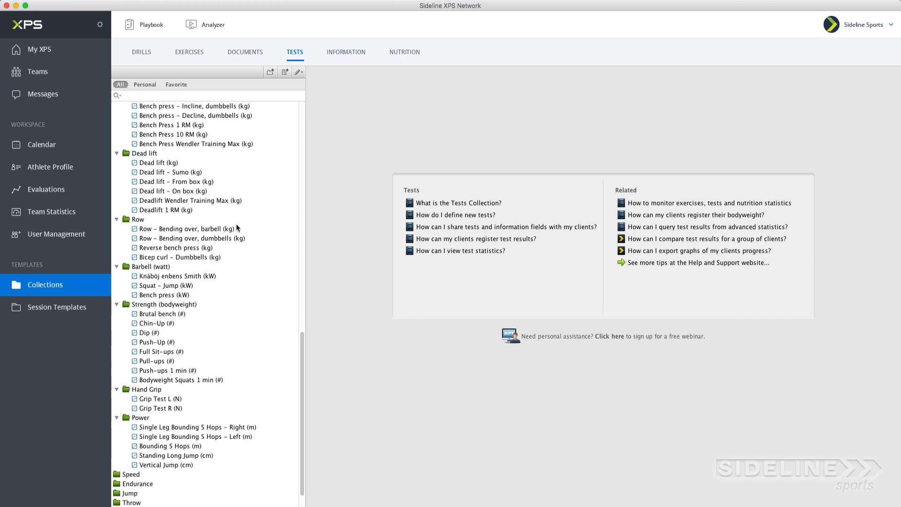
pyautogui.scroll(-3)
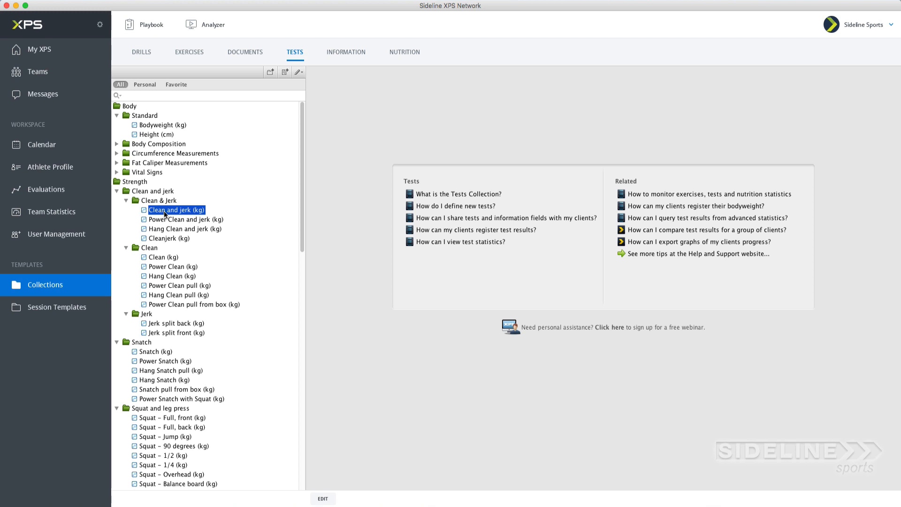
pyautogui.moveTo(164, 214)
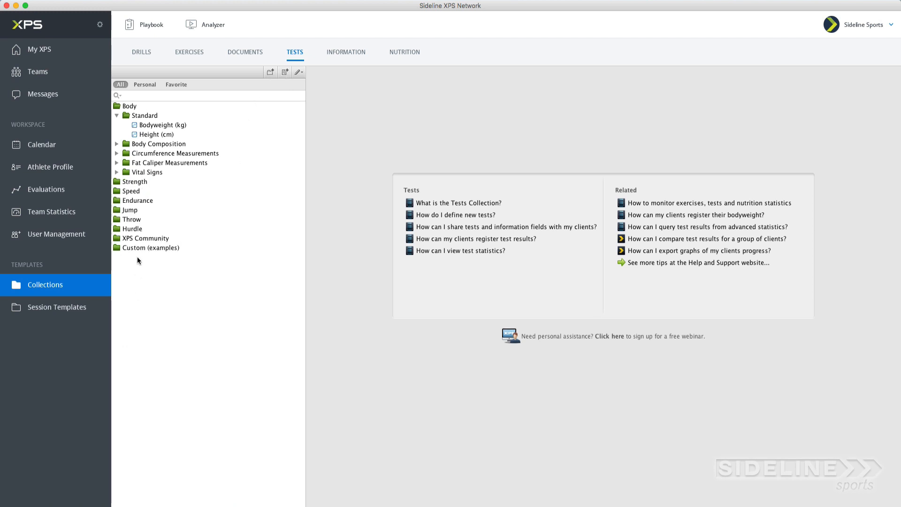
pyautogui.moveTo(119, 276)
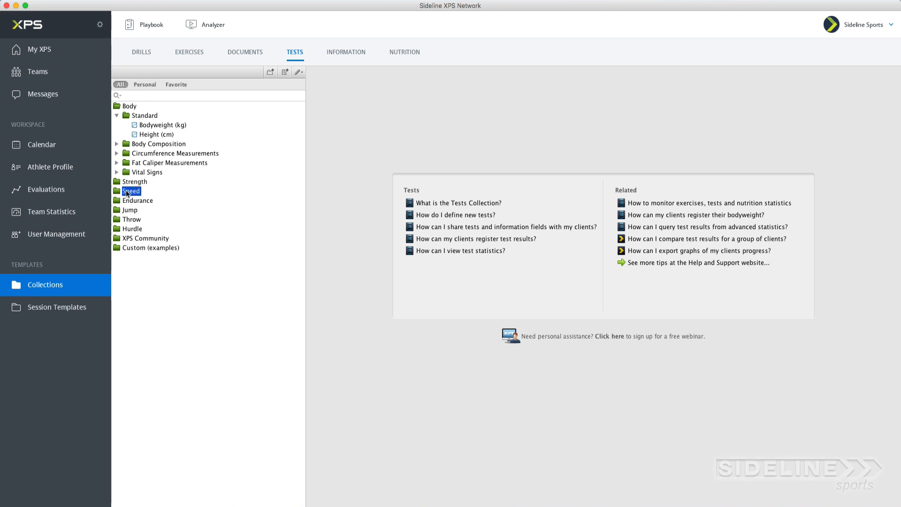
# Check the Speed folder's options and the edit dropdown, leaving only top-level folders shown
pyautogui.rightClick(131, 191)
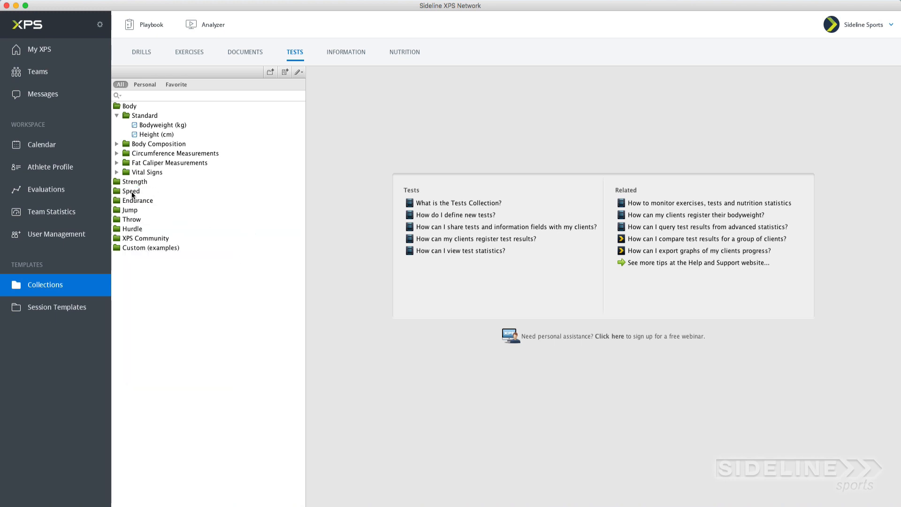
pyautogui.click(297, 72)
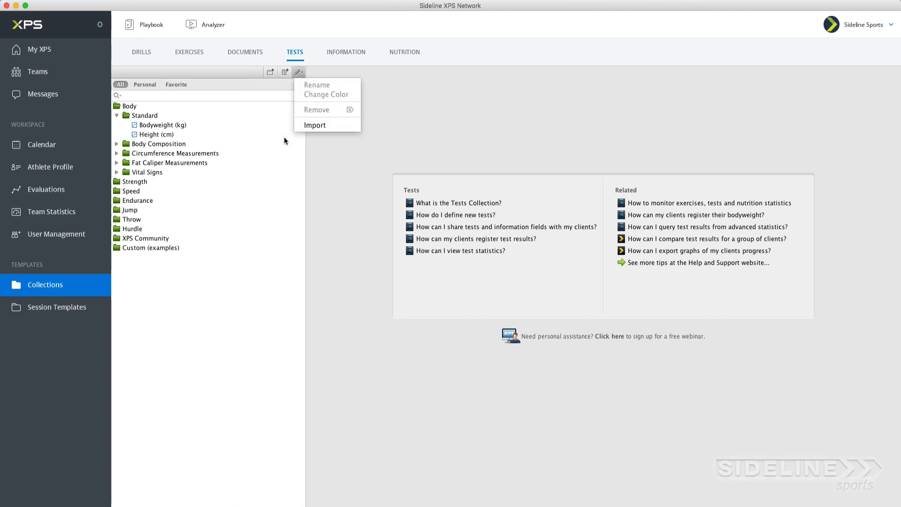
pyautogui.click(129, 106)
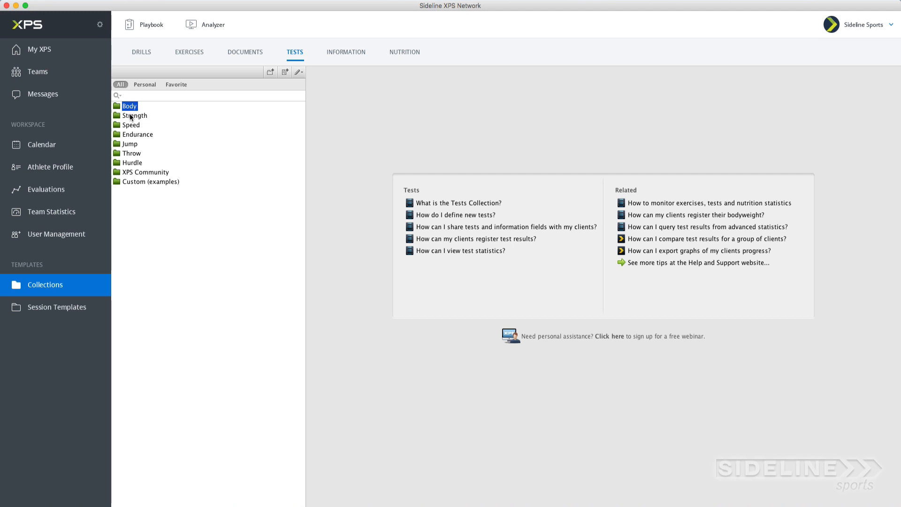
# Expand XPS Community with its Functional Movement Screen (FMS) and Readiness subfolders
pyautogui.click(150, 171)
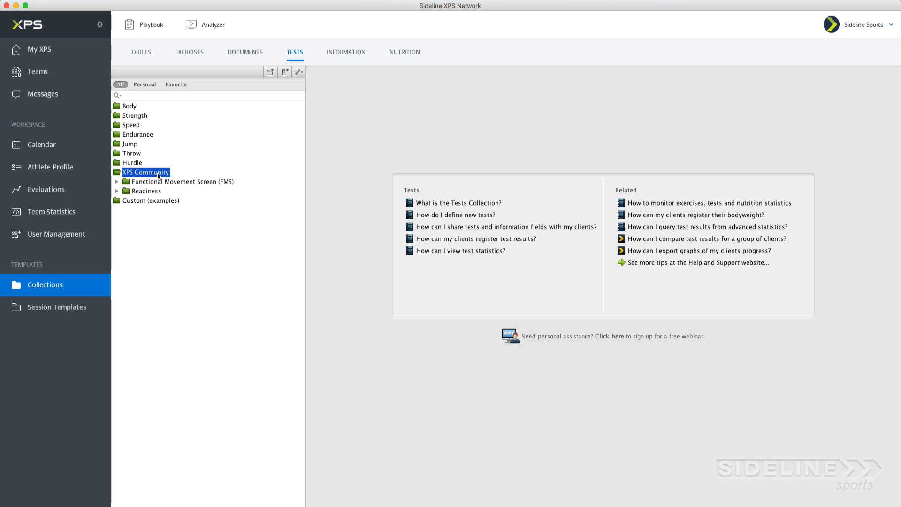
pyautogui.click(117, 181)
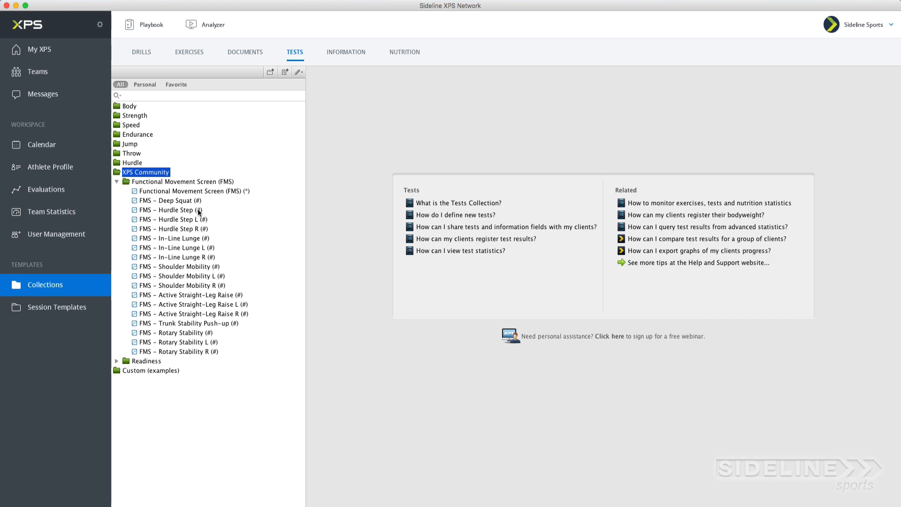
pyautogui.moveTo(198, 213)
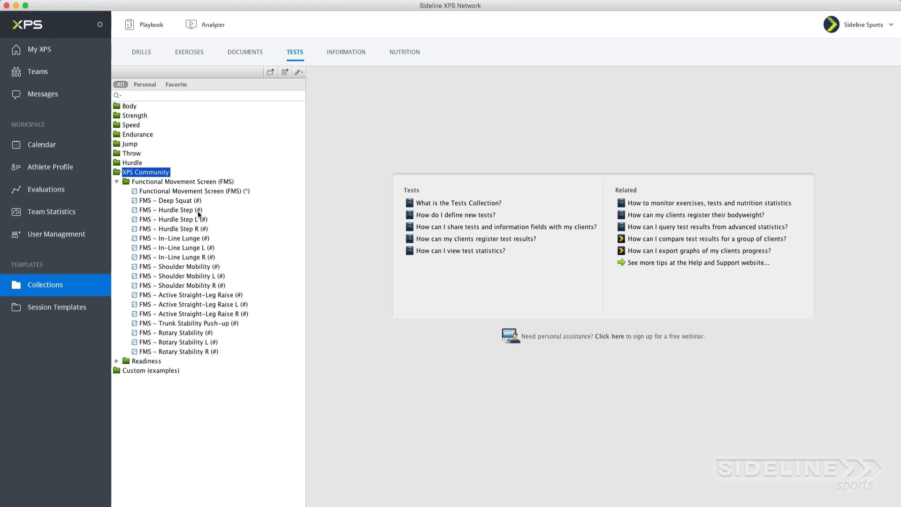
pyautogui.moveTo(226, 193)
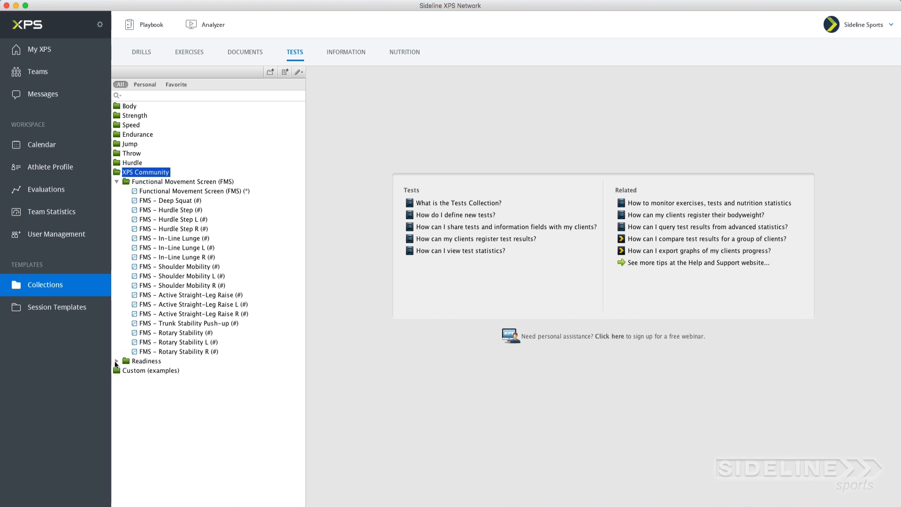
pyautogui.click(116, 360)
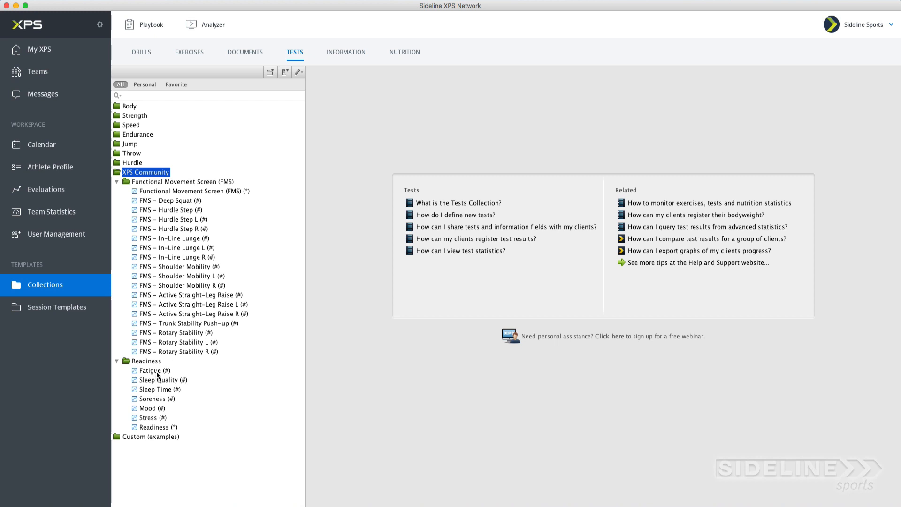
pyautogui.moveTo(158, 429)
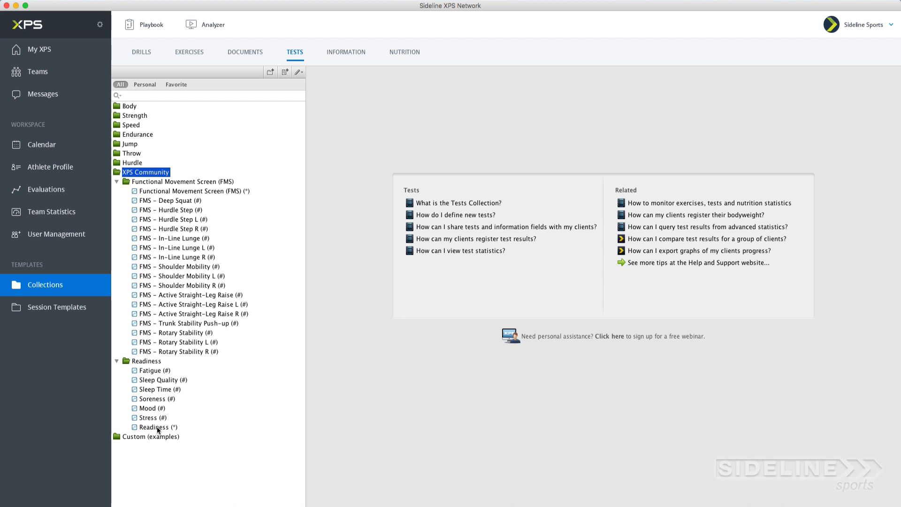
# Review the combined Readiness test's scoring settings and close them unchanged
pyautogui.doubleClick(153, 426)
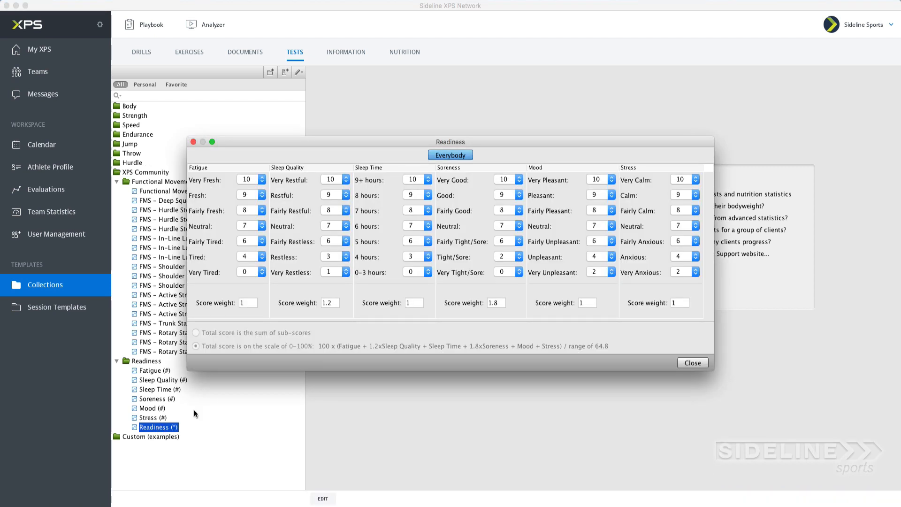
pyautogui.moveTo(393, 166)
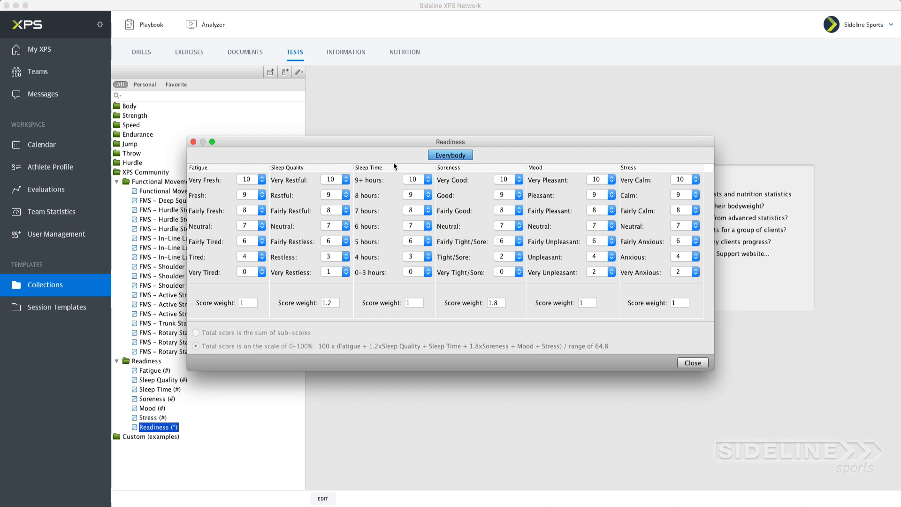
pyautogui.click(691, 362)
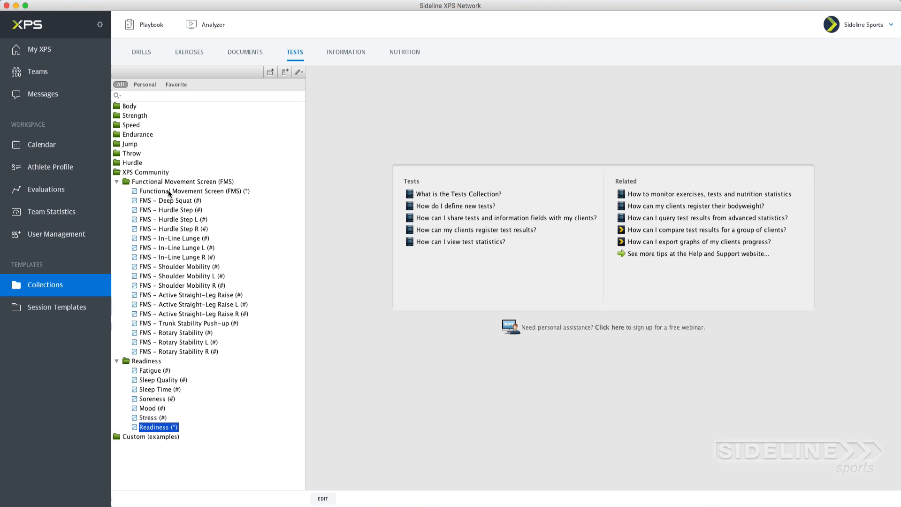
pyautogui.click(191, 190)
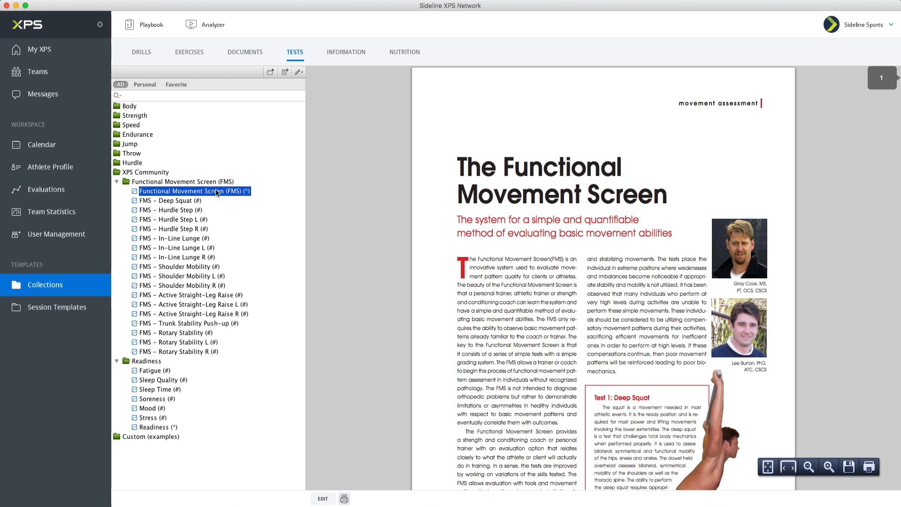
pyautogui.click(169, 200)
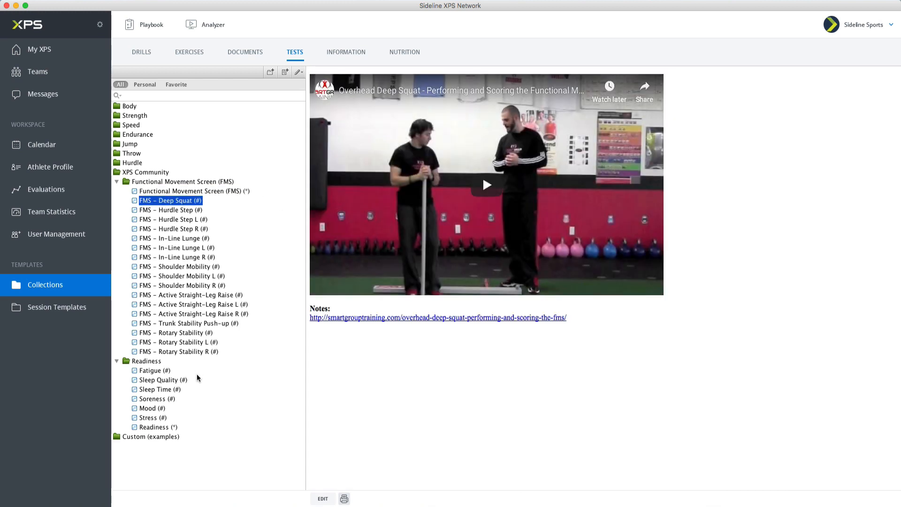
pyautogui.rightClick(180, 286)
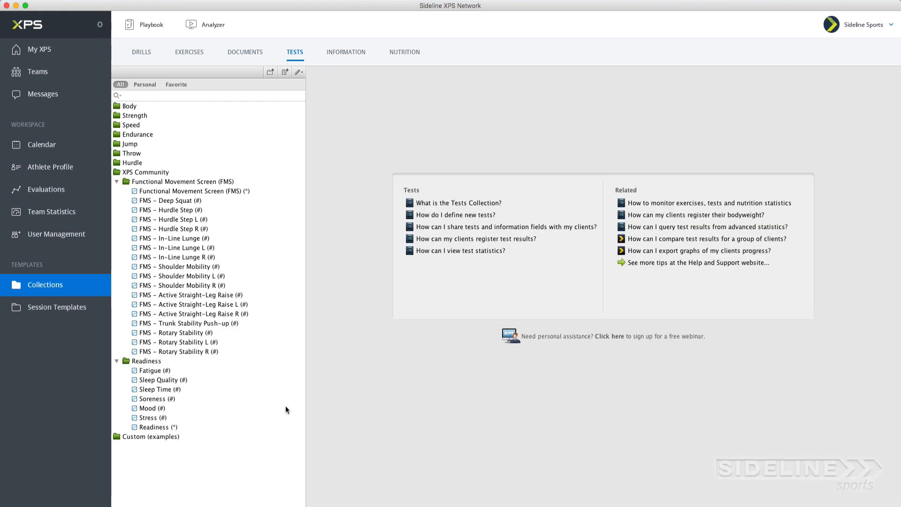
pyautogui.click(177, 351)
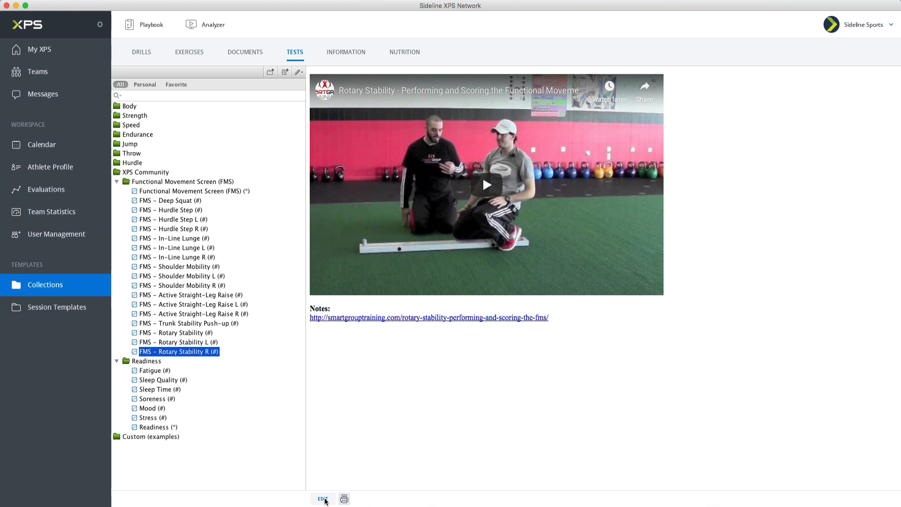
pyautogui.click(322, 499)
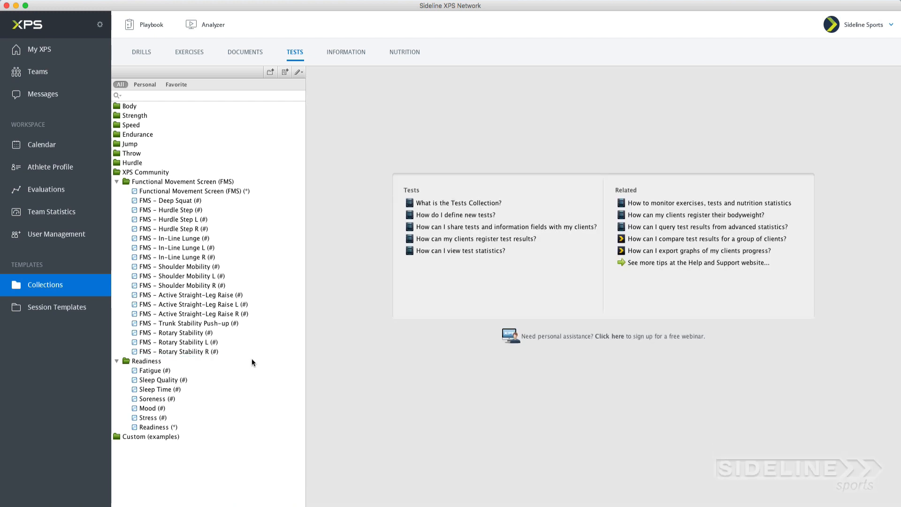
pyautogui.moveTo(178, 358)
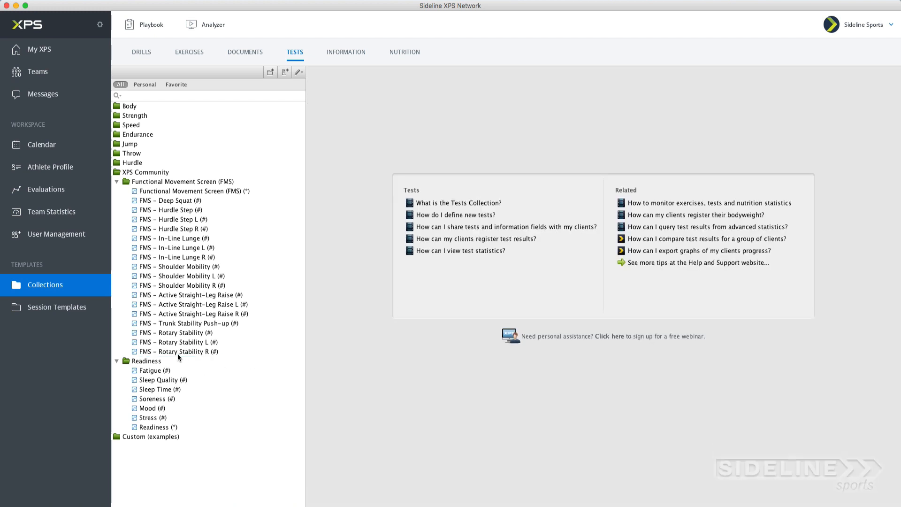
pyautogui.click(147, 172)
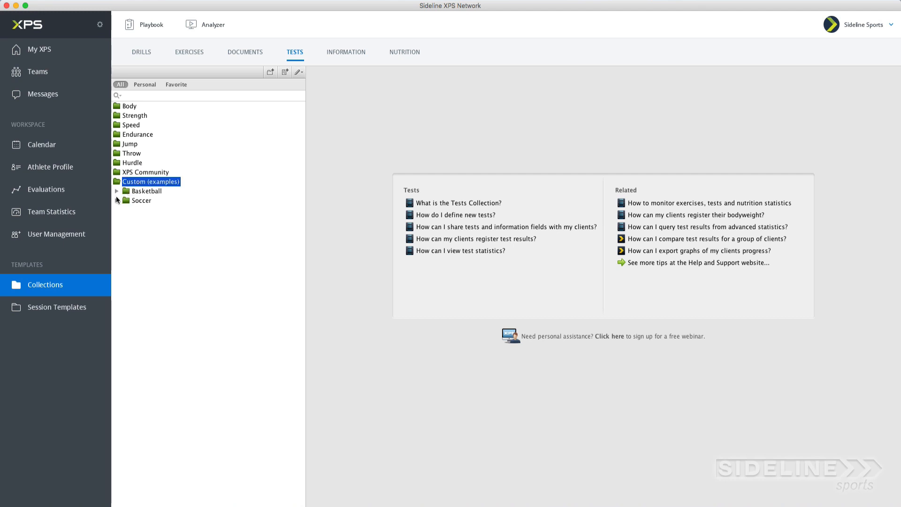
# Browse the Basketball example test groups under Custom (examples), then collapse the folder
pyautogui.click(117, 190)
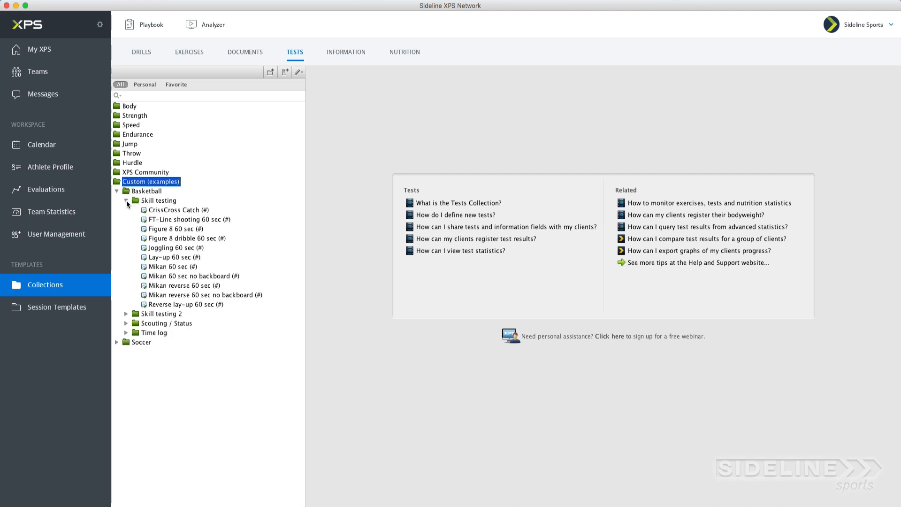
pyautogui.click(125, 313)
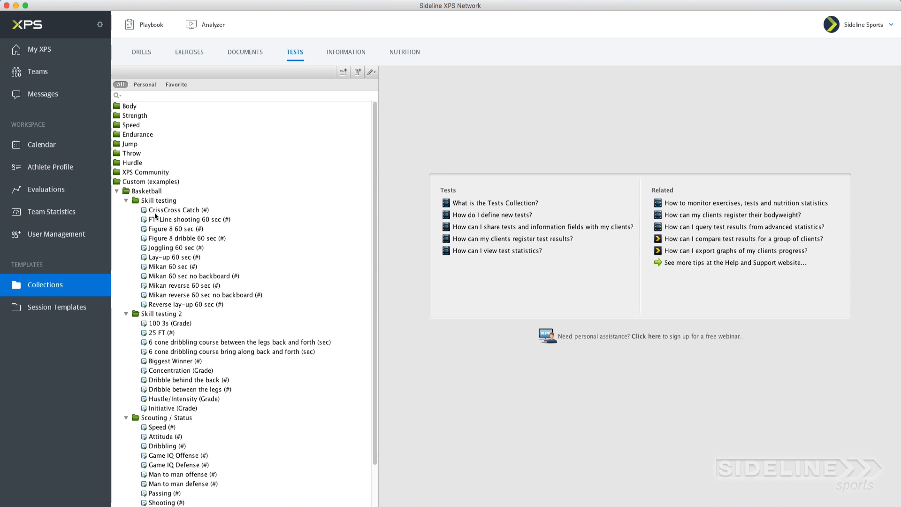
pyautogui.moveTo(167, 260)
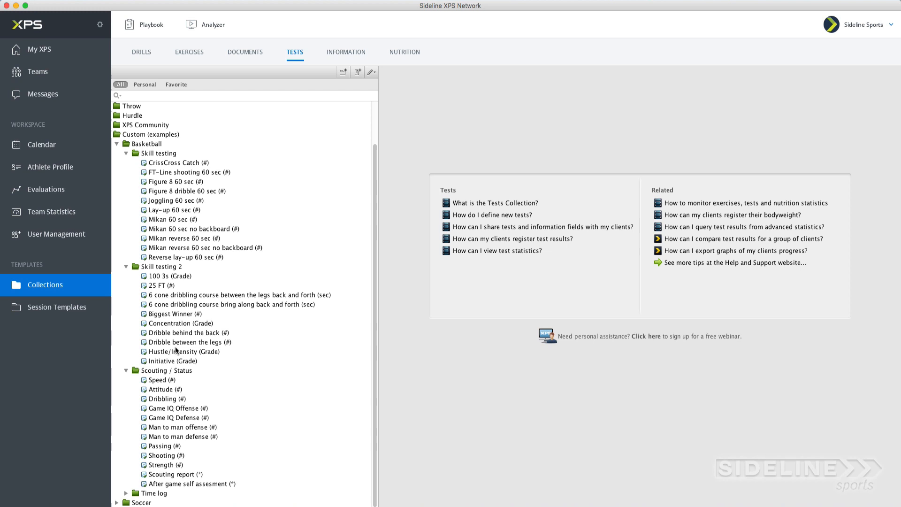
pyautogui.moveTo(213, 421)
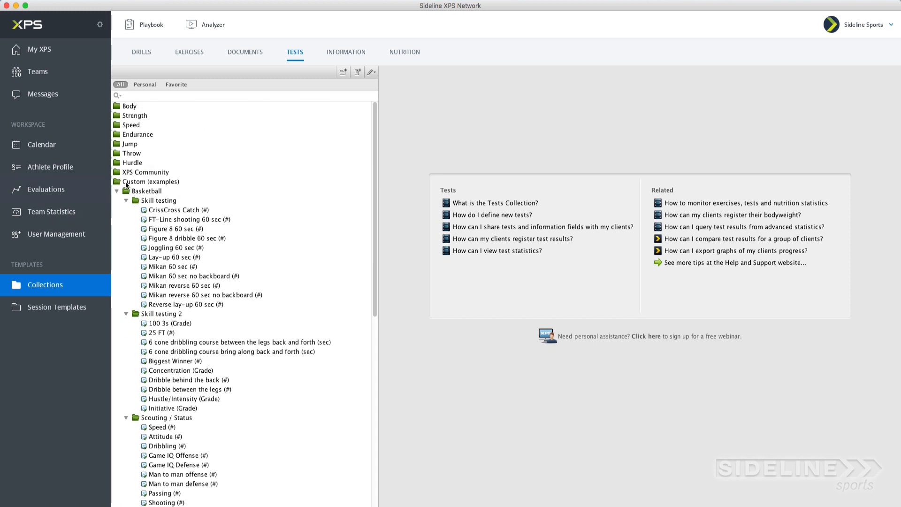
pyautogui.click(118, 181)
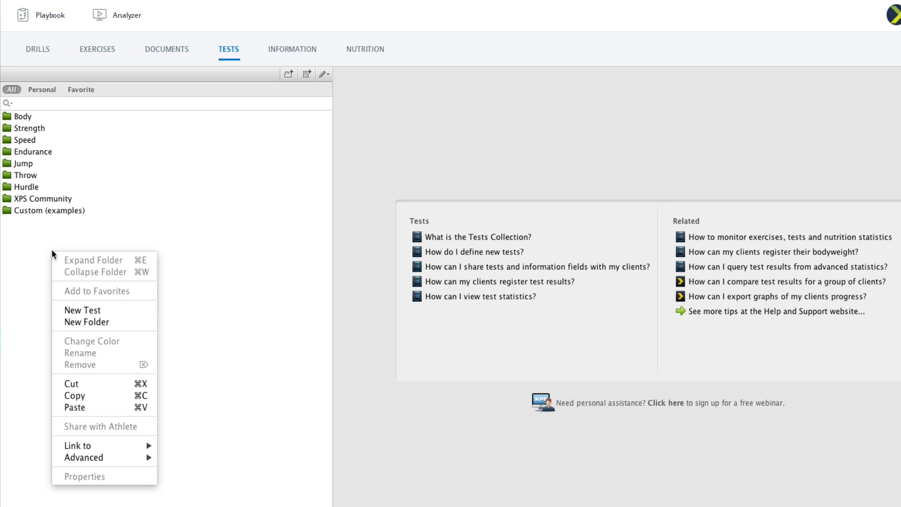
# Create a new test named Juggling time
pyautogui.click(221, 218)
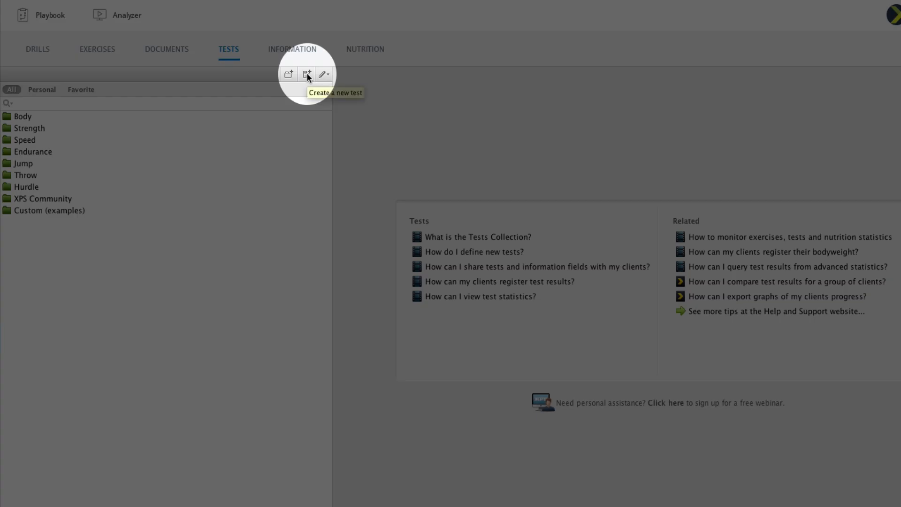
pyautogui.click(306, 73)
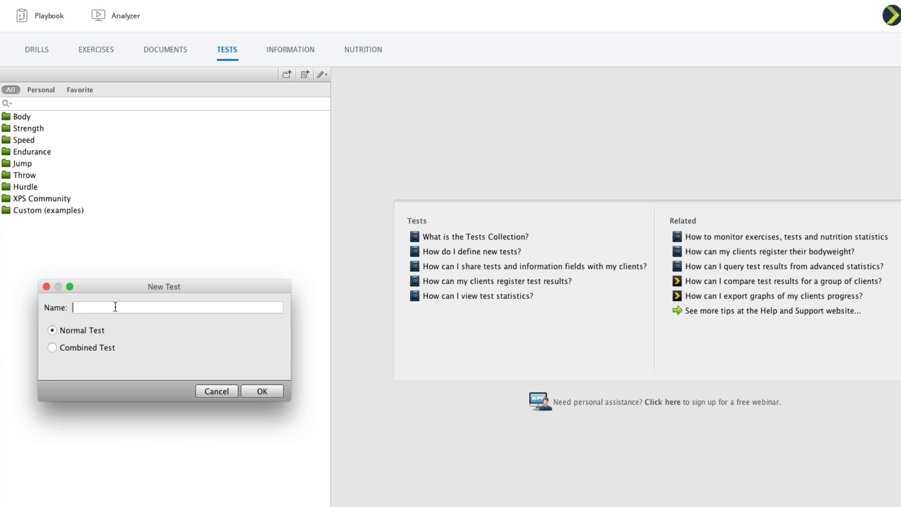
pyautogui.write('Juggling time')
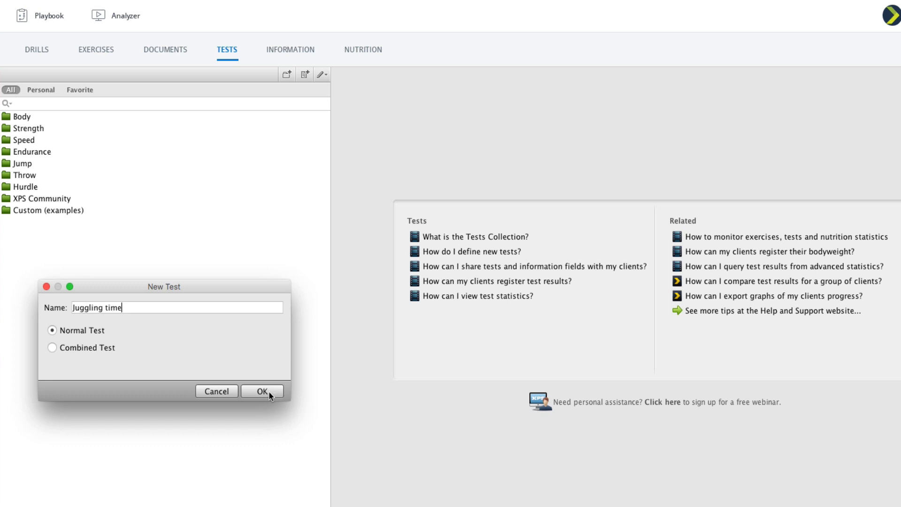
pyautogui.click(262, 390)
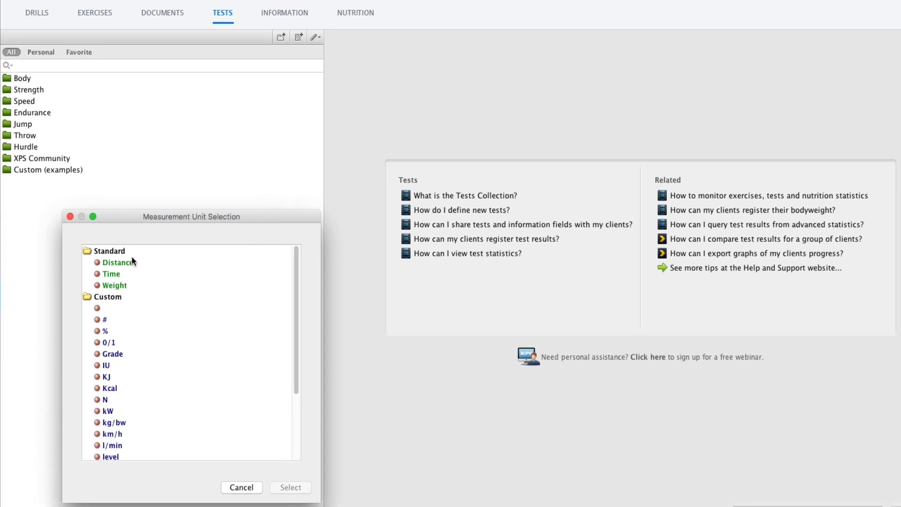
pyautogui.moveTo(165, 222)
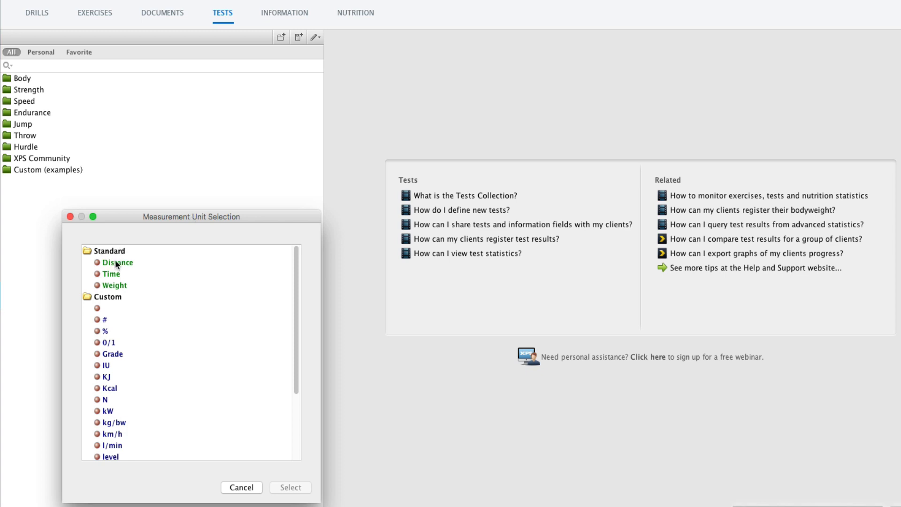
pyautogui.moveTo(118, 279)
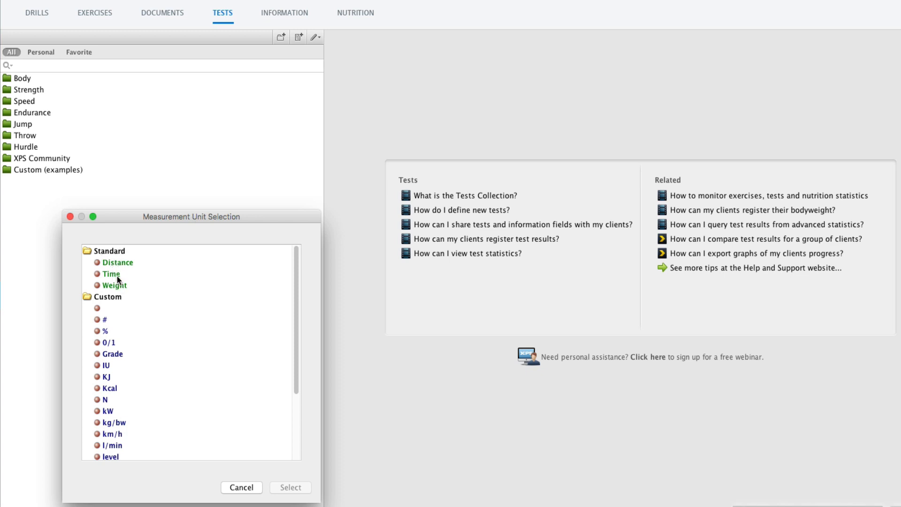
# Give Juggling time the Time unit measured in seconds, listing it as Juggling time (sec)
pyautogui.scroll(-3)
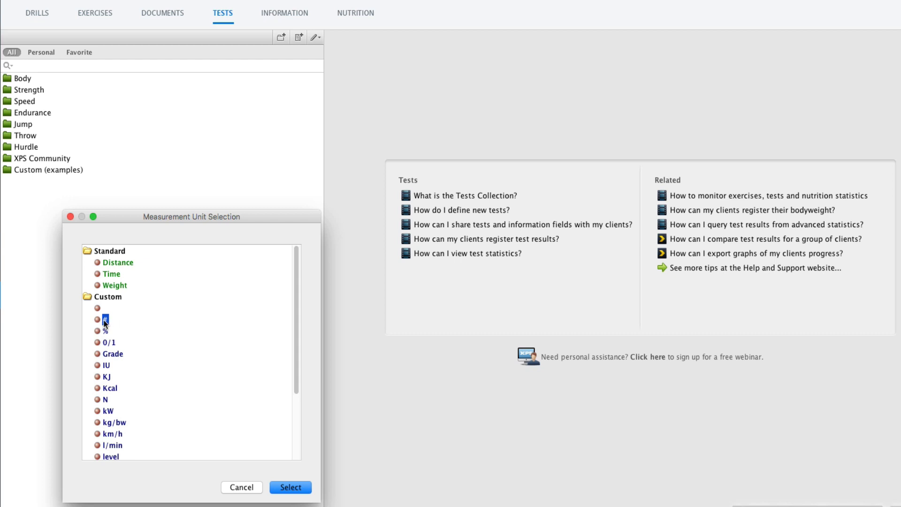
pyautogui.click(103, 308)
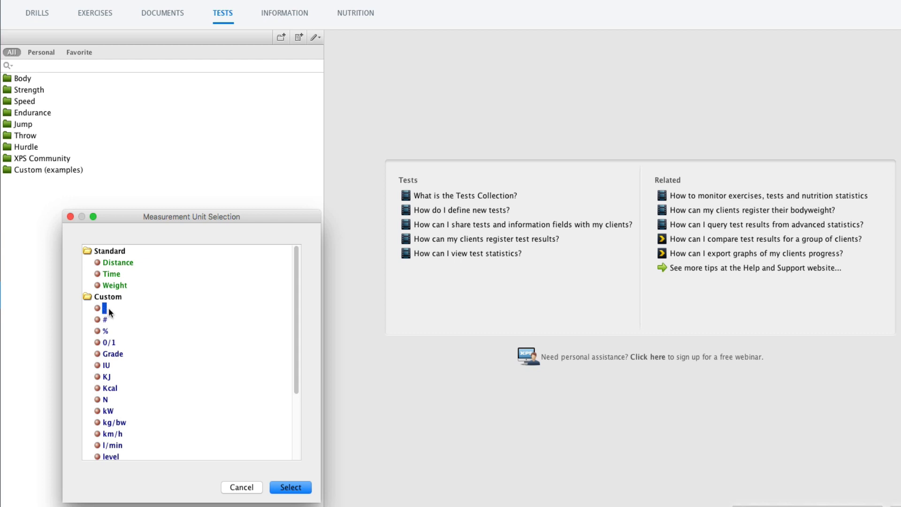
pyautogui.scroll(-3)
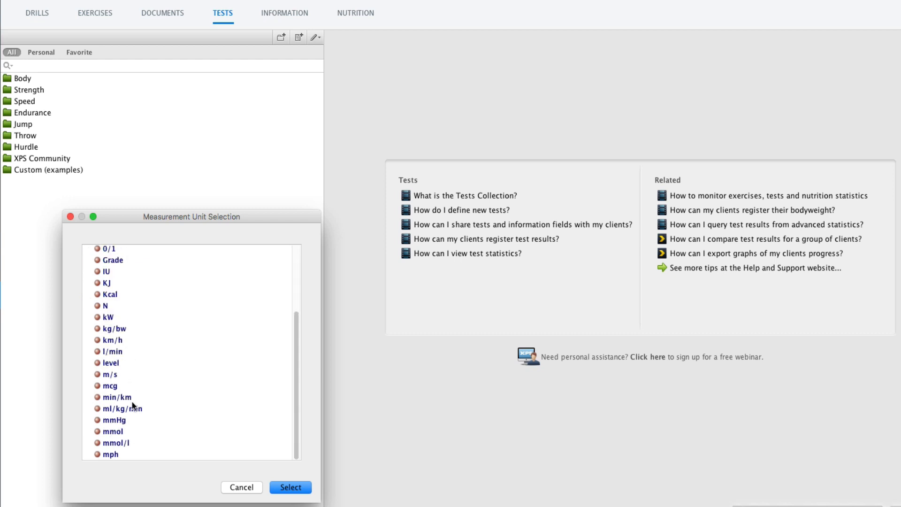
pyautogui.moveTo(137, 384)
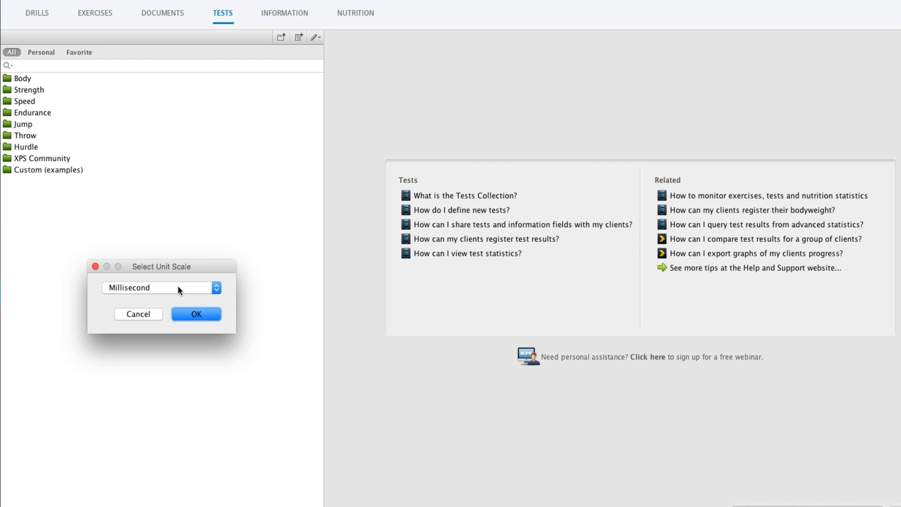
pyautogui.click(160, 287)
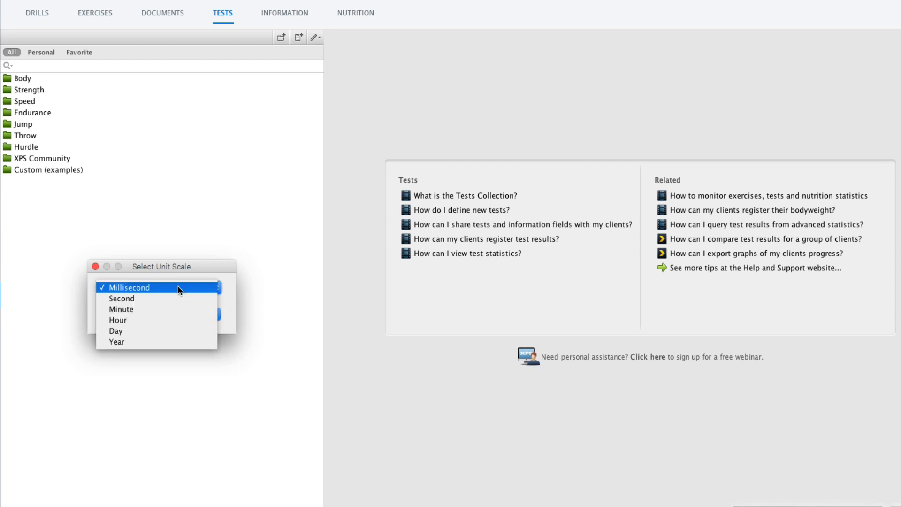
pyautogui.moveTo(121, 299)
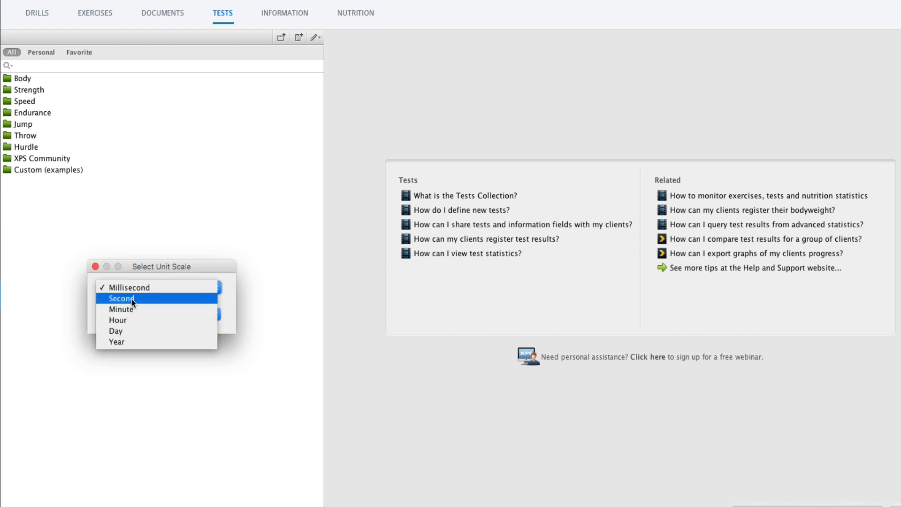
pyautogui.click(121, 297)
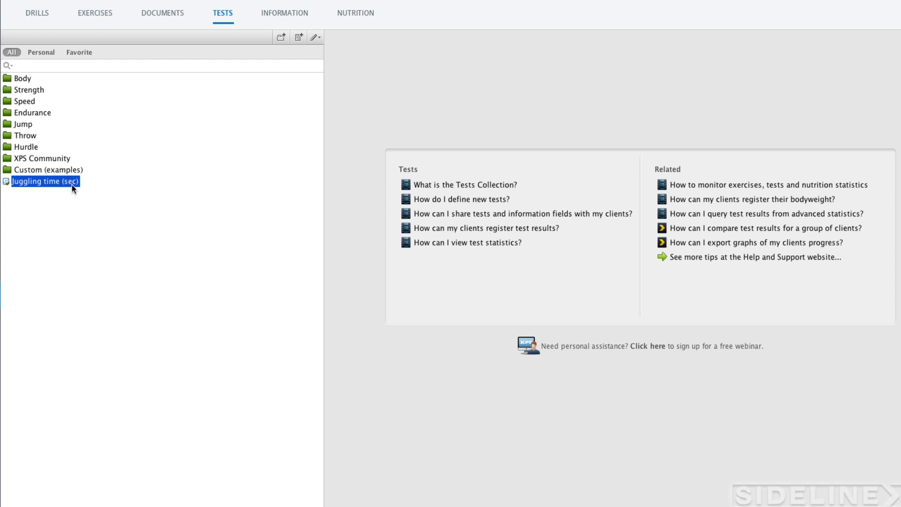
pyautogui.click(298, 36)
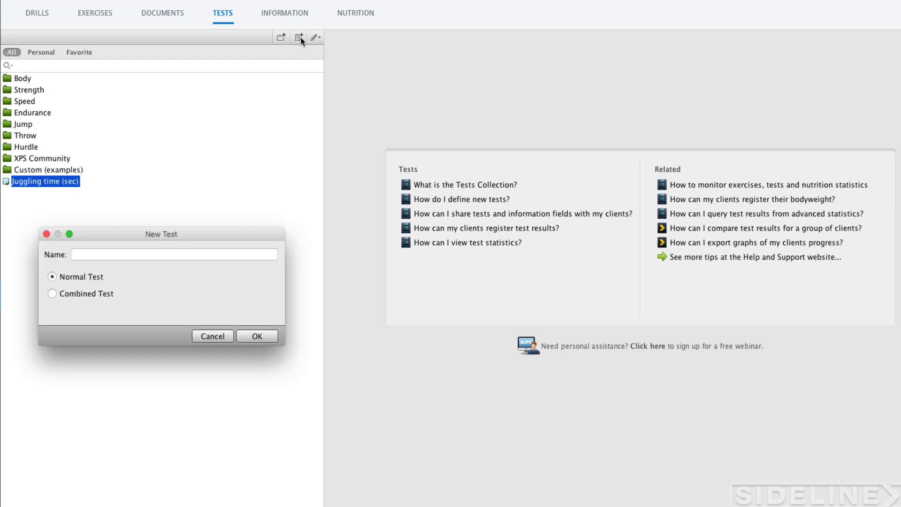
# Create a Juggling count test with the # unit and Numerical scale
pyautogui.write('Juggling')
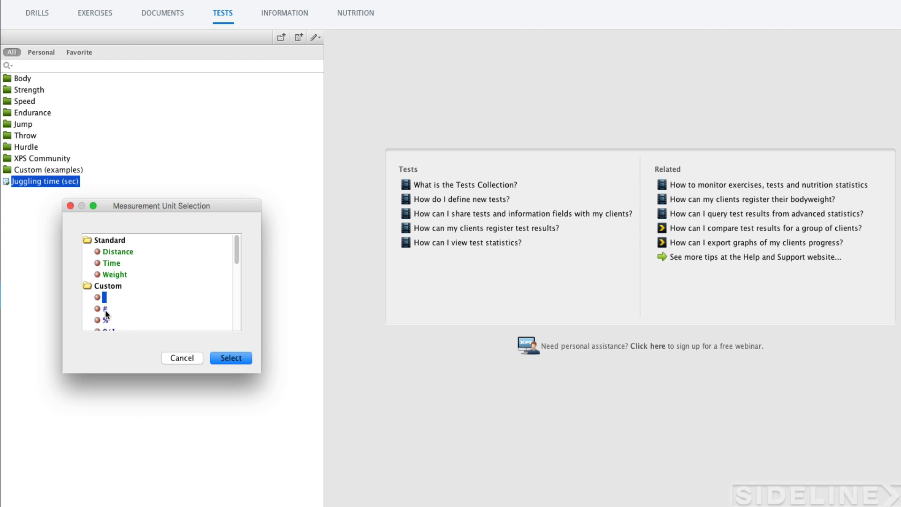
pyautogui.click(231, 357)
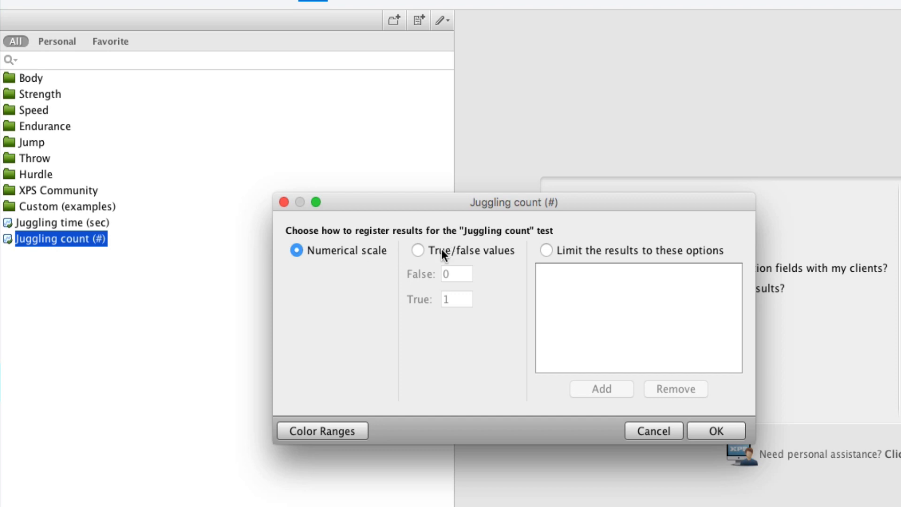
pyautogui.moveTo(430, 270)
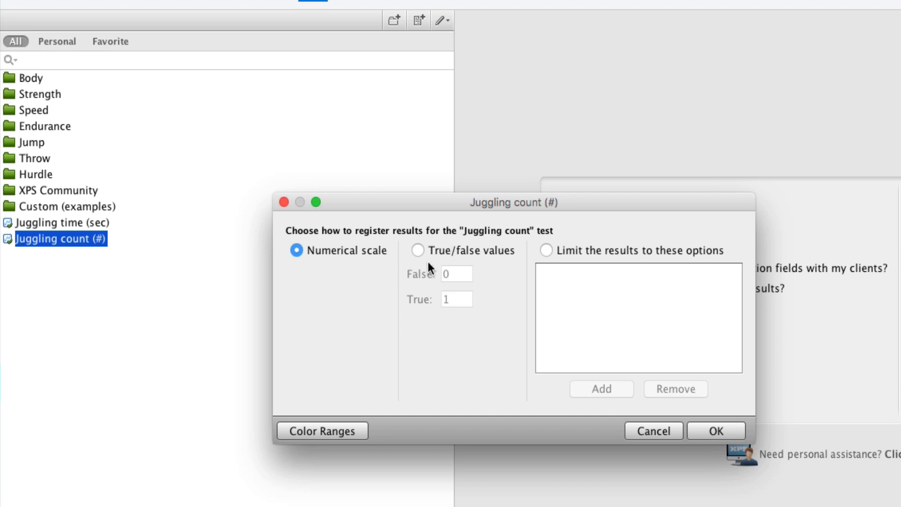
pyautogui.click(418, 250)
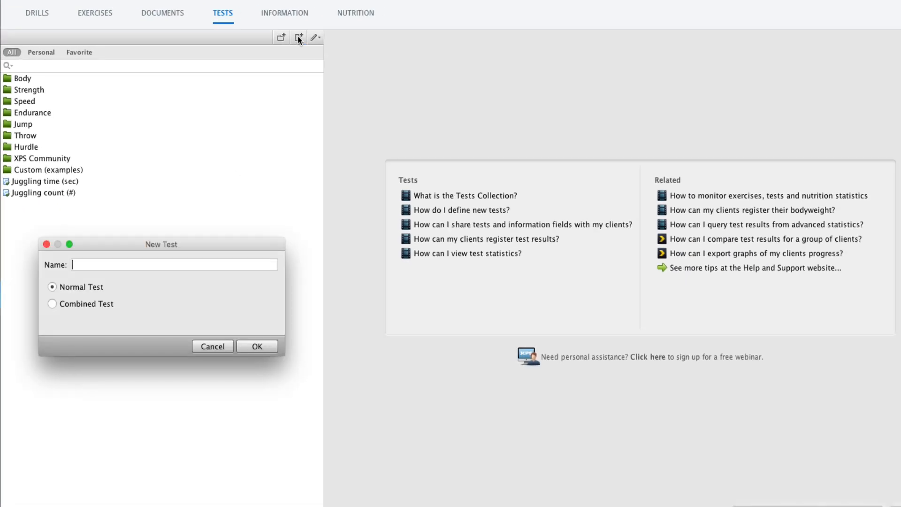
# Create Juggling style limited to grade options 3 Great, 2 OK and 1 Poor
pyautogui.write('Juggling style')
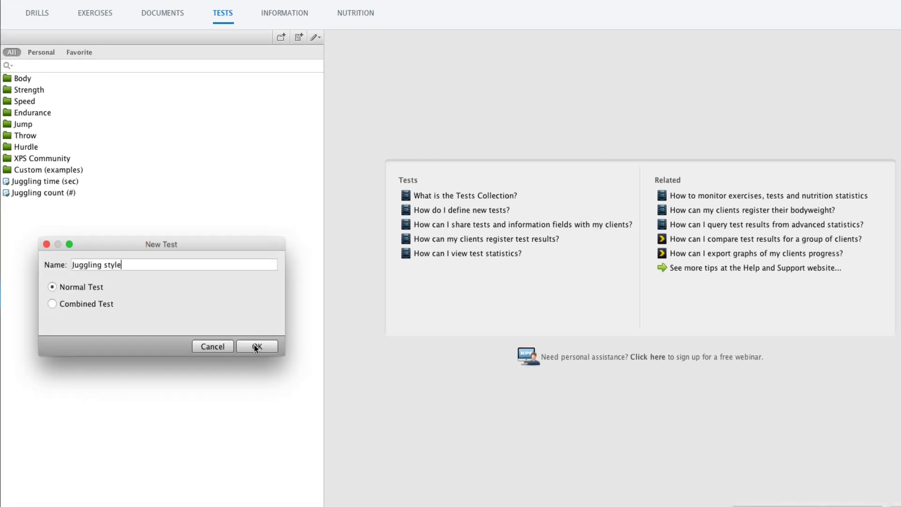
pyautogui.click(256, 346)
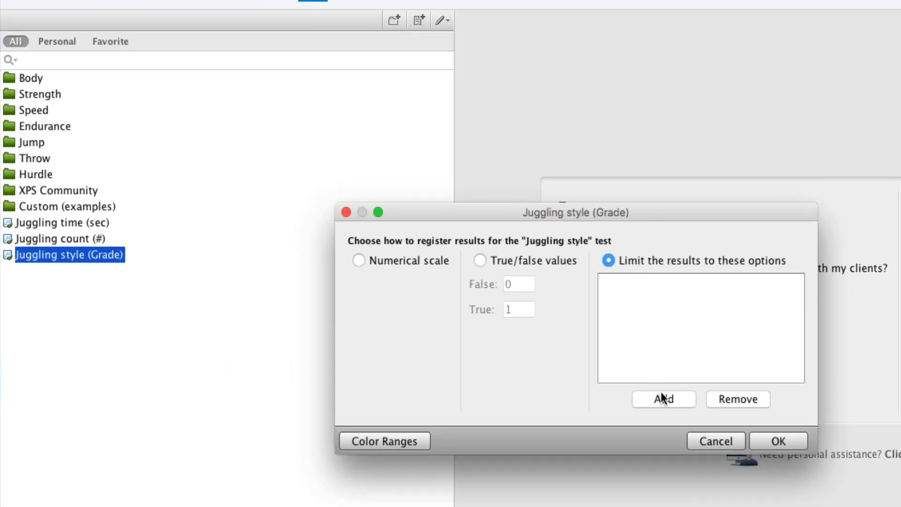
pyautogui.click(662, 398)
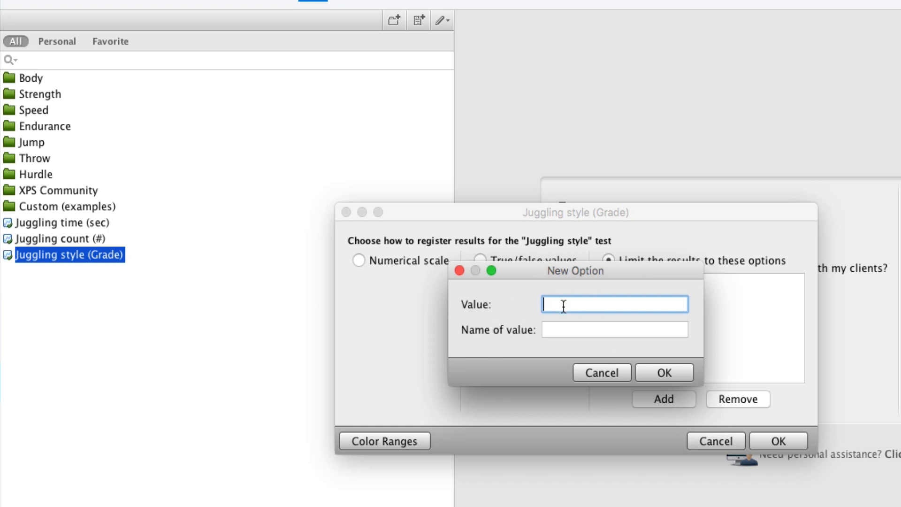
pyautogui.write('3')
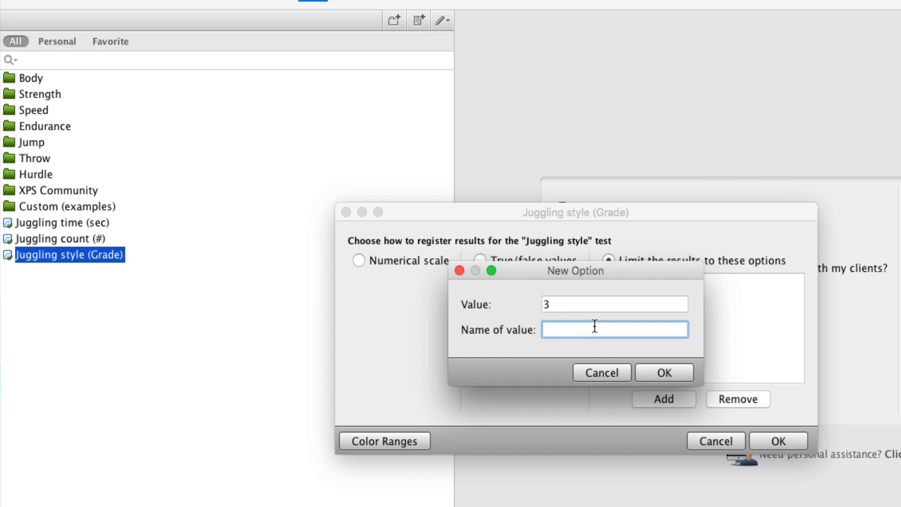
pyautogui.write('Great')
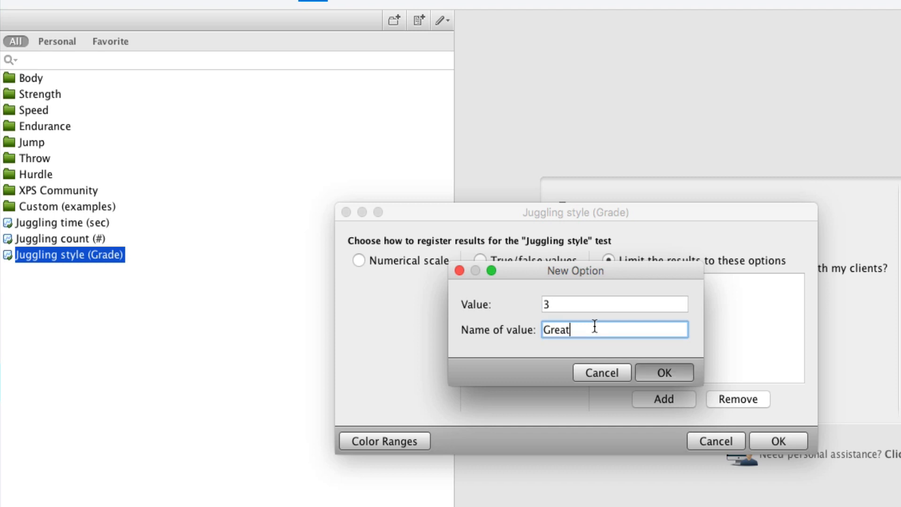
pyautogui.click(663, 372)
pyautogui.write('Poor')
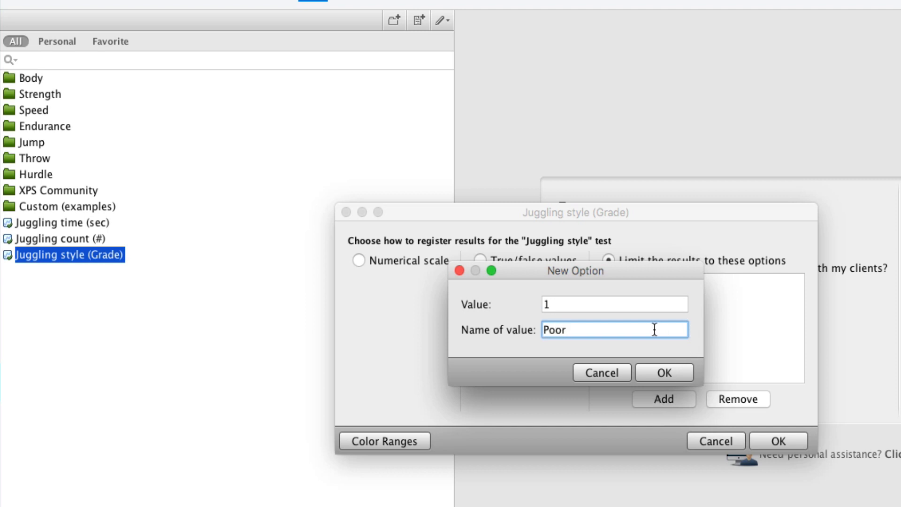
pyautogui.click(664, 372)
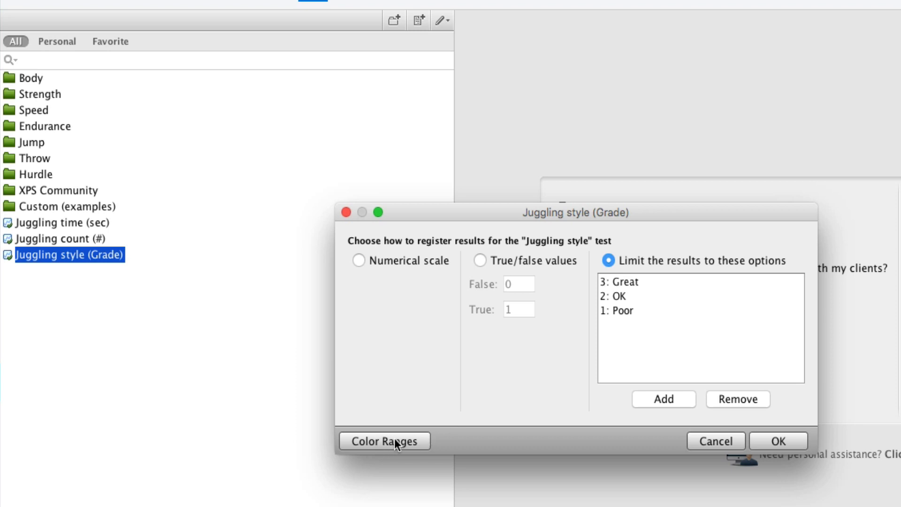
# Leave Juggling style's colour ranges empty and save its result options
pyautogui.click(383, 441)
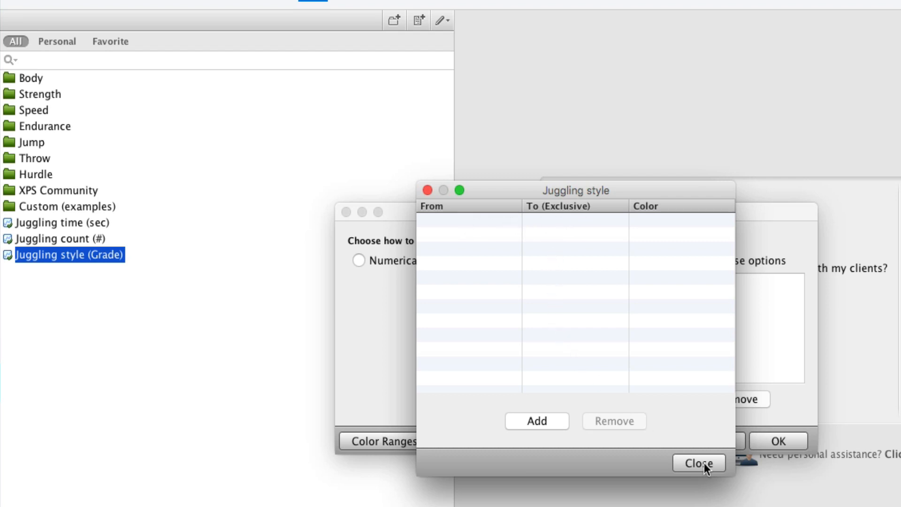
pyautogui.click(698, 463)
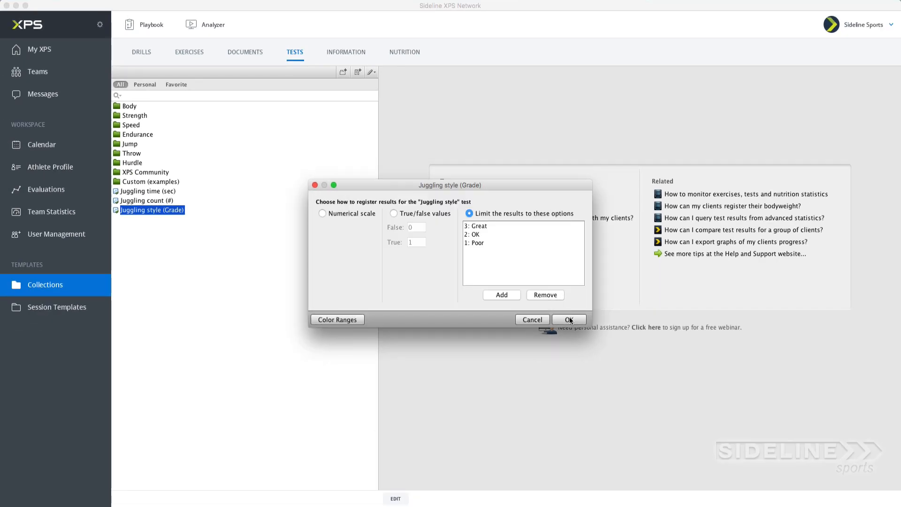
pyautogui.click(567, 319)
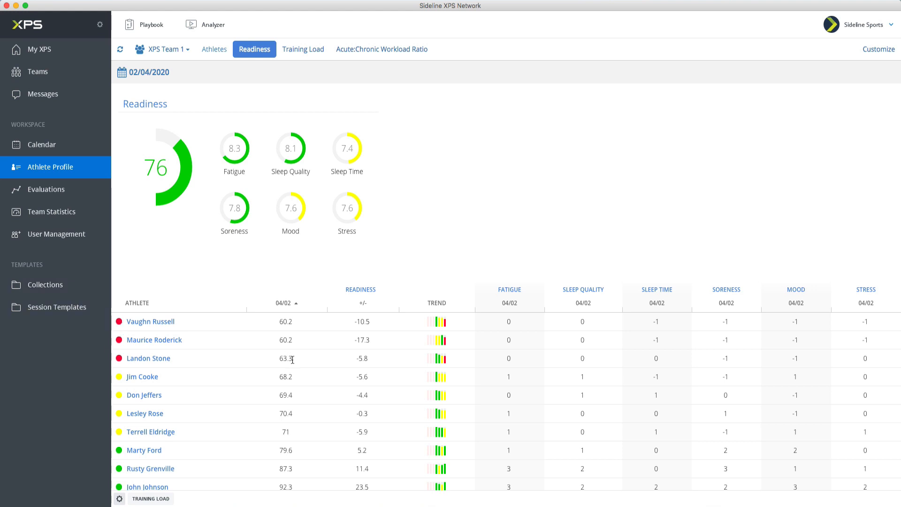
pyautogui.moveTo(120, 346)
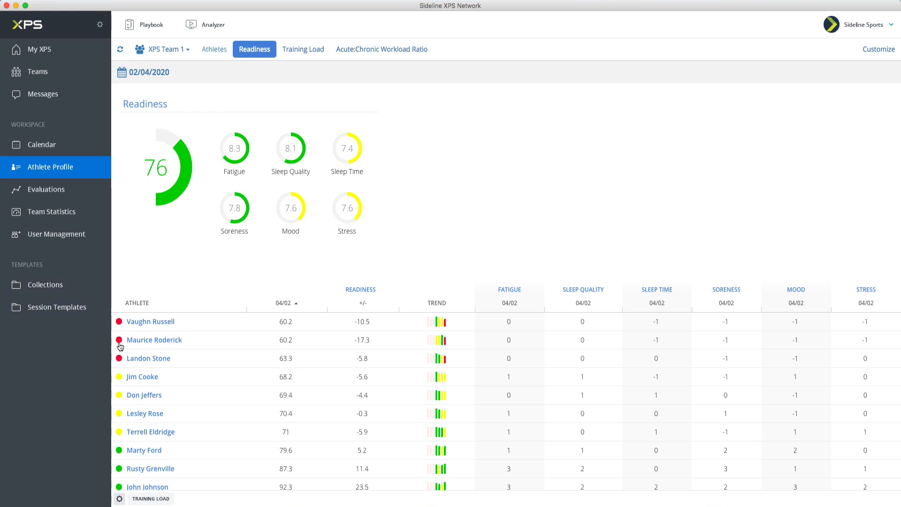
# Return via Collections to the Tests tab listing Juggling time, count and style
pyautogui.scroll(-3)
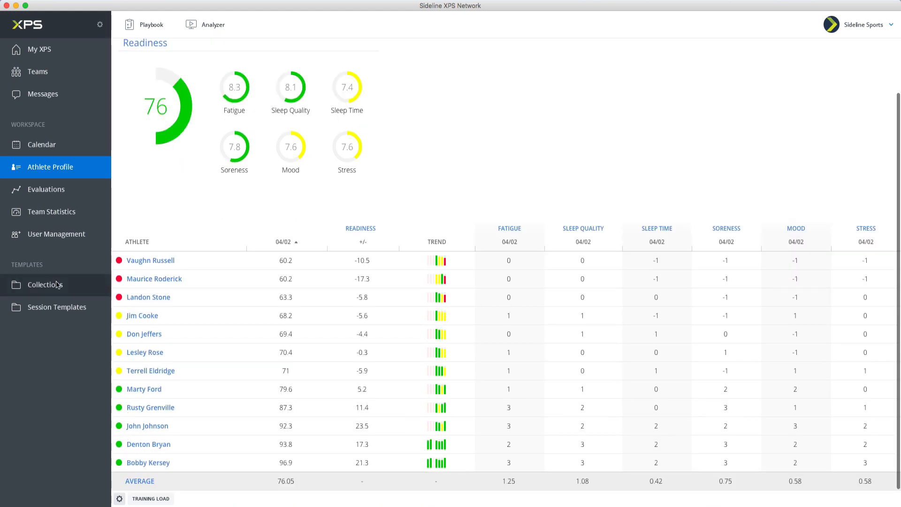
pyautogui.click(45, 284)
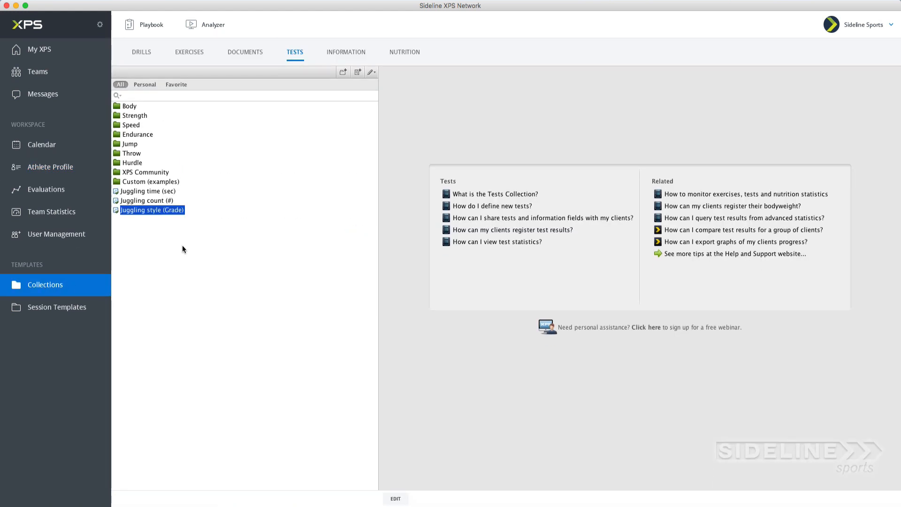
pyautogui.click(201, 247)
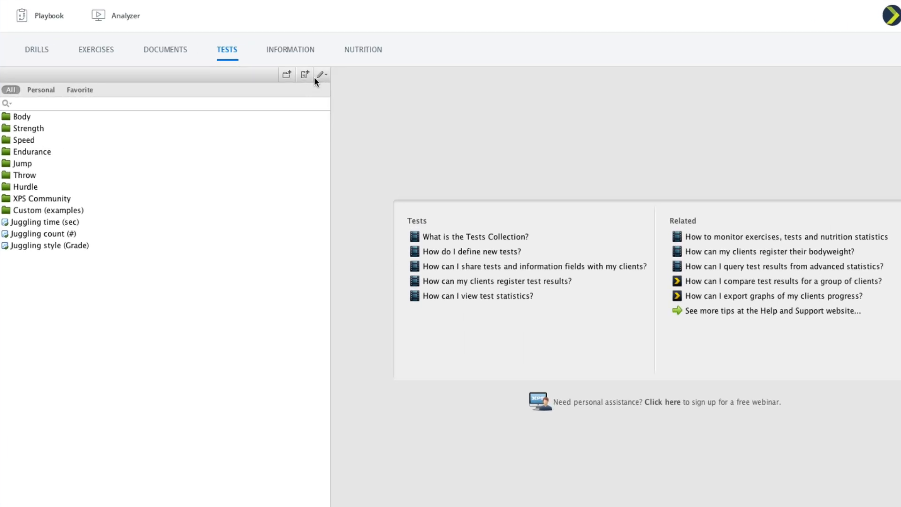
# Create a combined test named Juggling overall with lowest grade 1 and highest grade 3
pyautogui.click(304, 75)
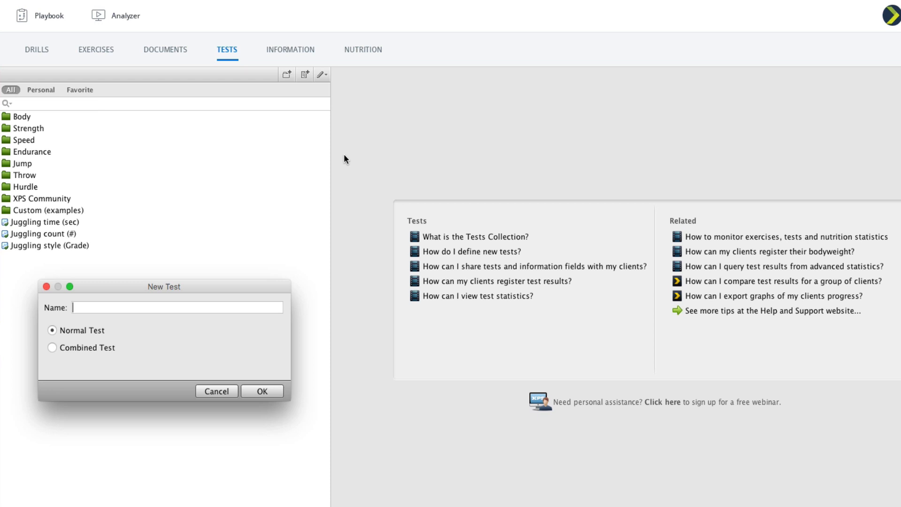
pyautogui.write('Juggling ov')
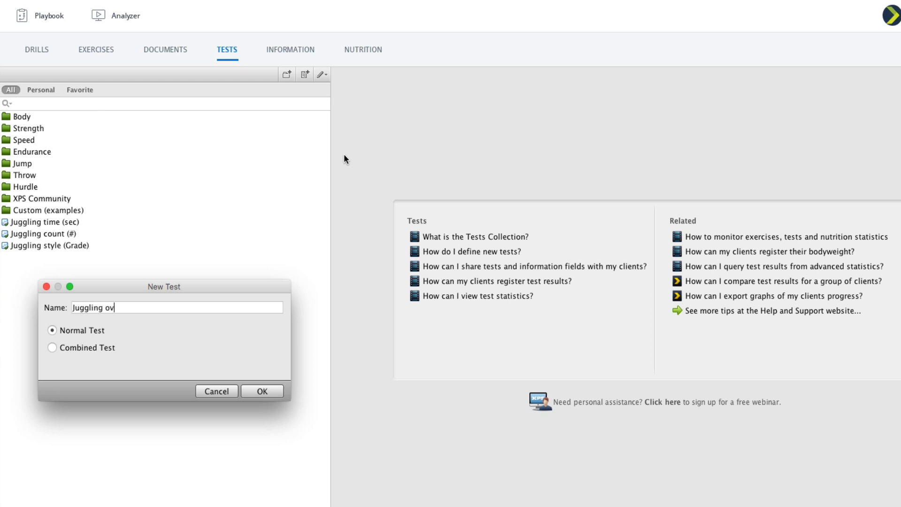
pyautogui.click(260, 390)
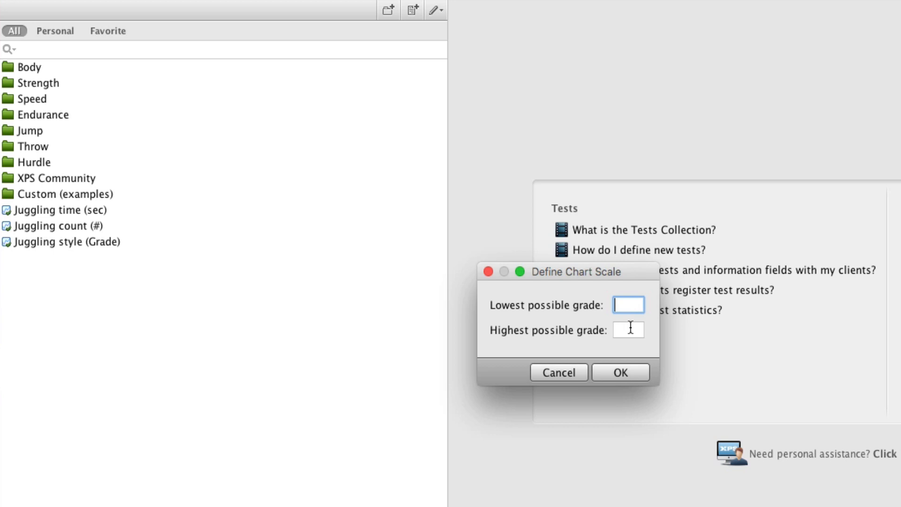
pyautogui.write('1')
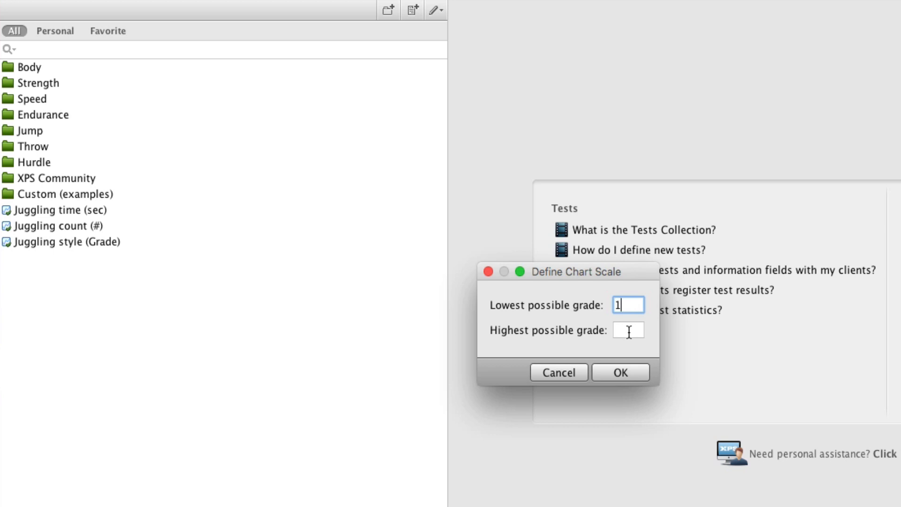
pyautogui.write('3')
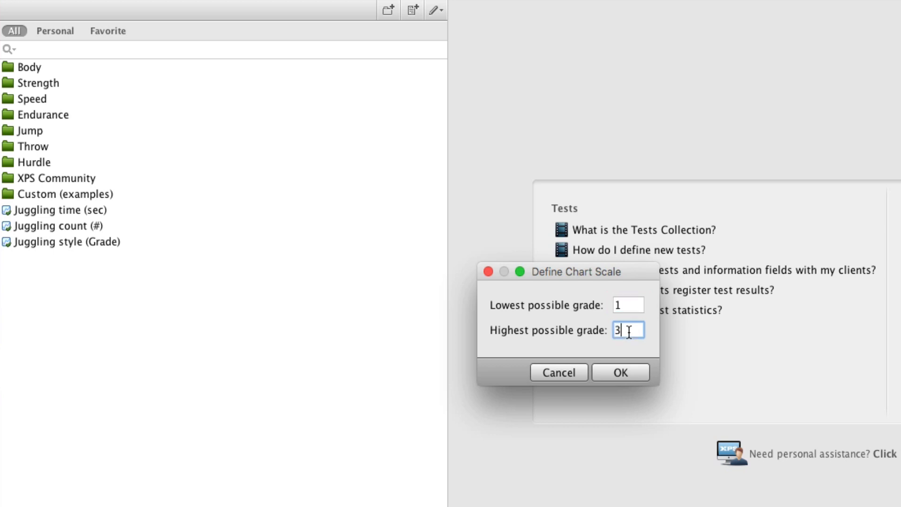
pyautogui.click(620, 372)
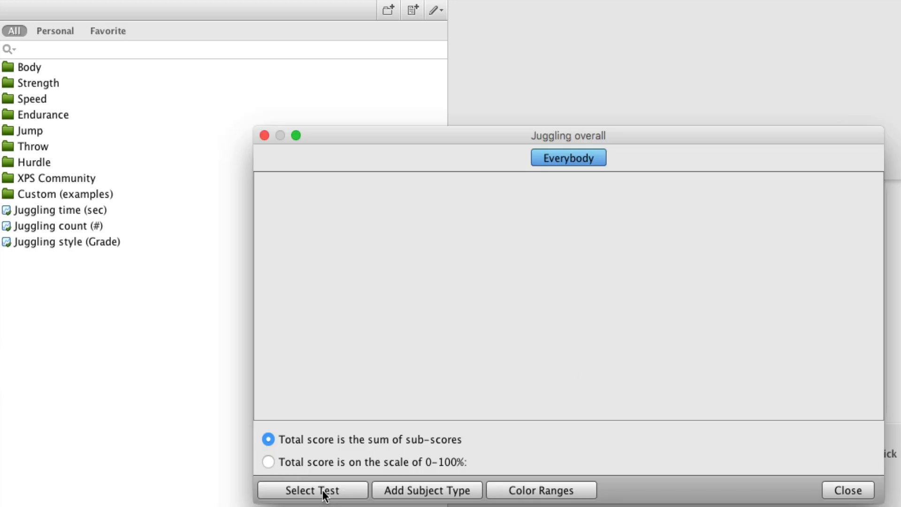
# Include Juggling time, Juggling count and Juggling style as sub-tests, each weighted 1
pyautogui.click(311, 490)
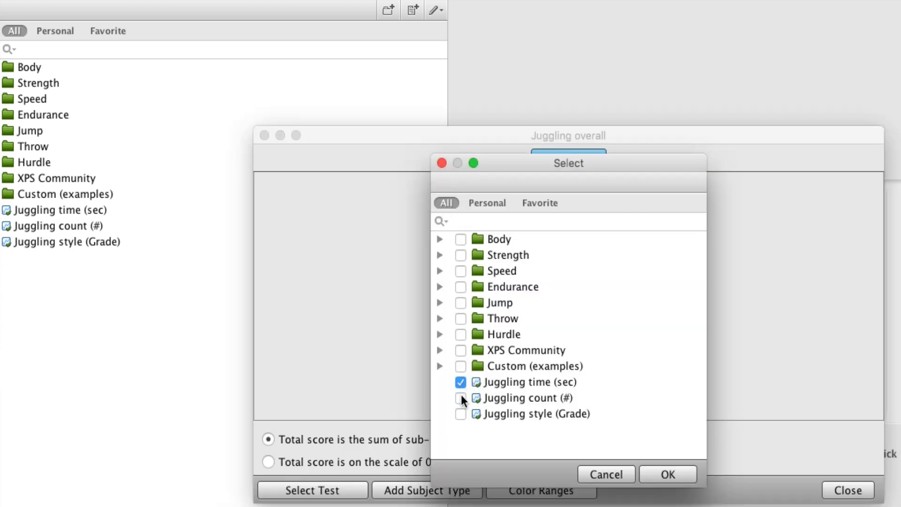
pyautogui.click(666, 473)
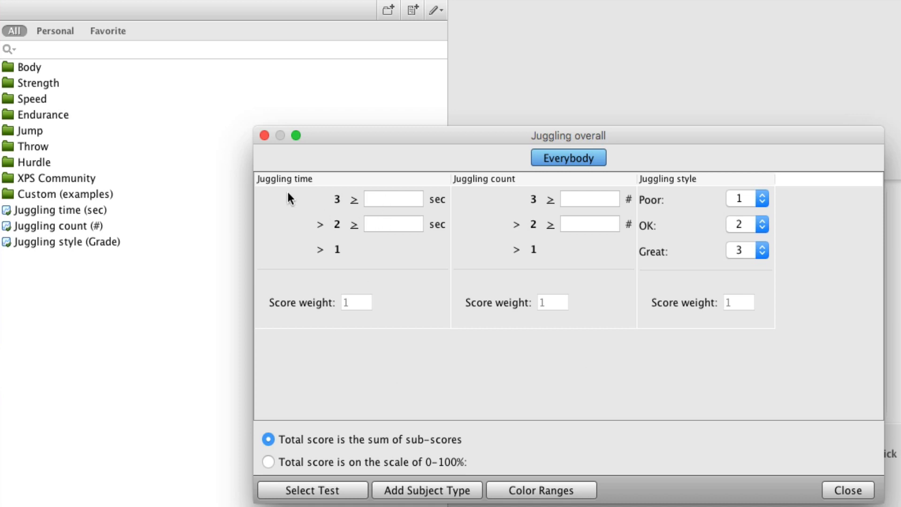
pyautogui.moveTo(331, 204)
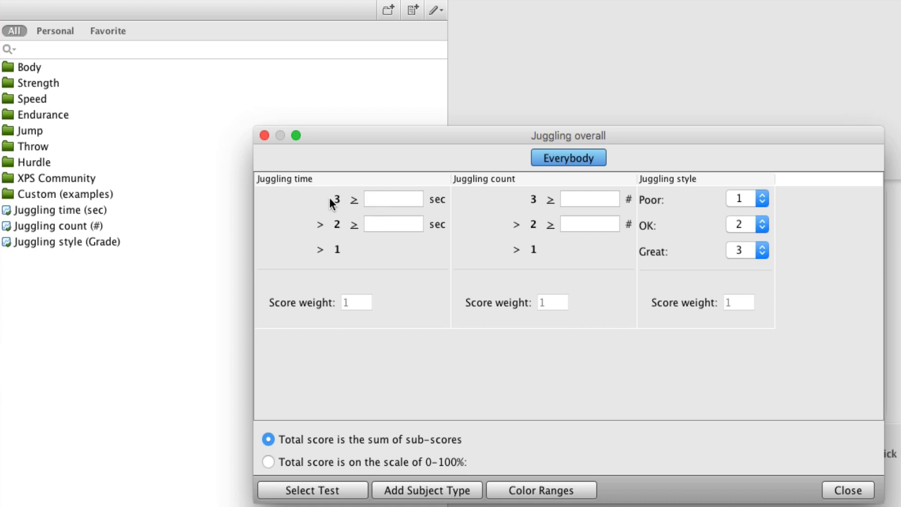
# Set Juggling time thresholds: 60 seconds scores 3, 30 seconds scores 2
pyautogui.click(393, 199)
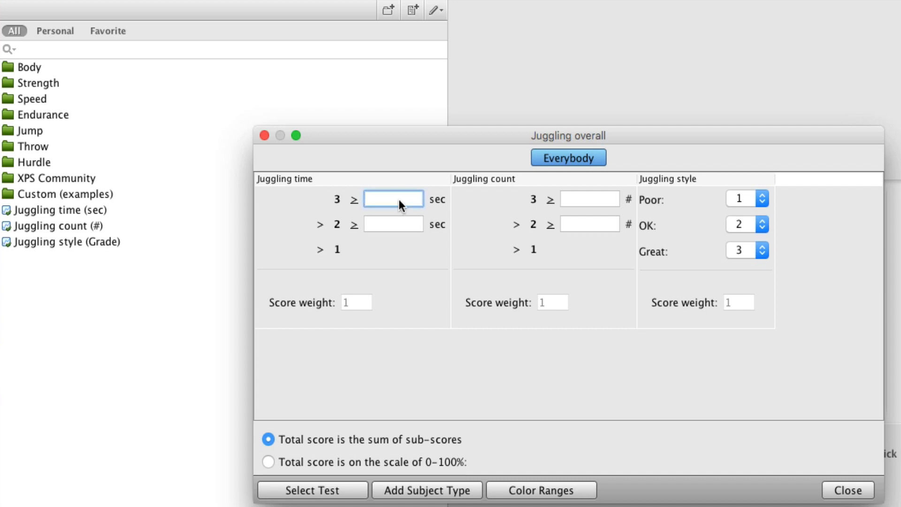
pyautogui.write('60')
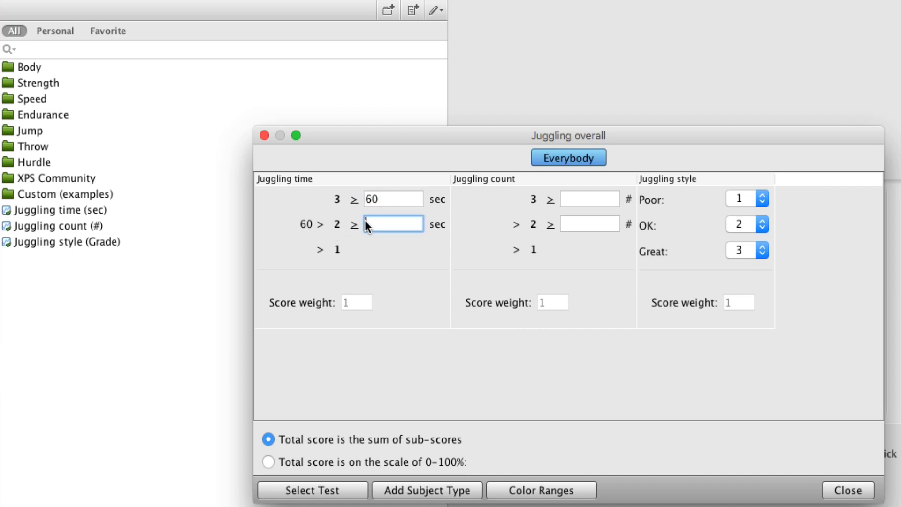
pyautogui.write('30')
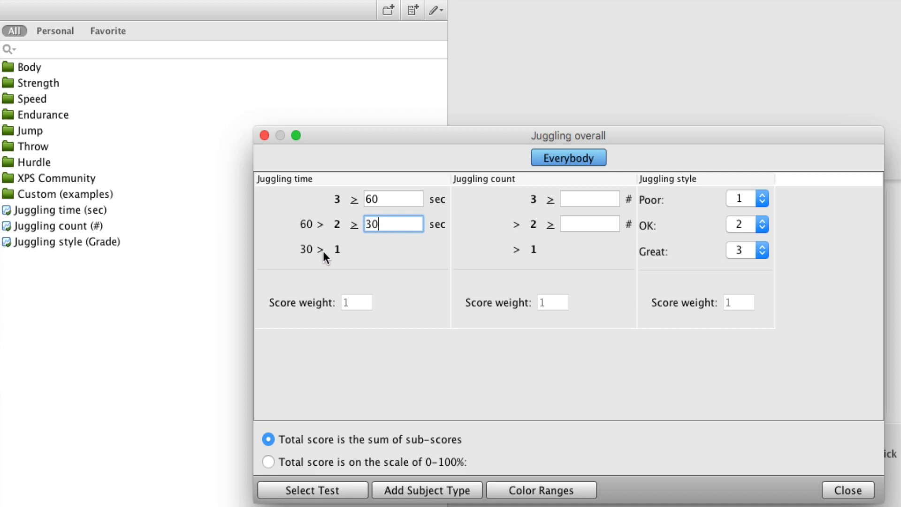
pyautogui.moveTo(347, 254)
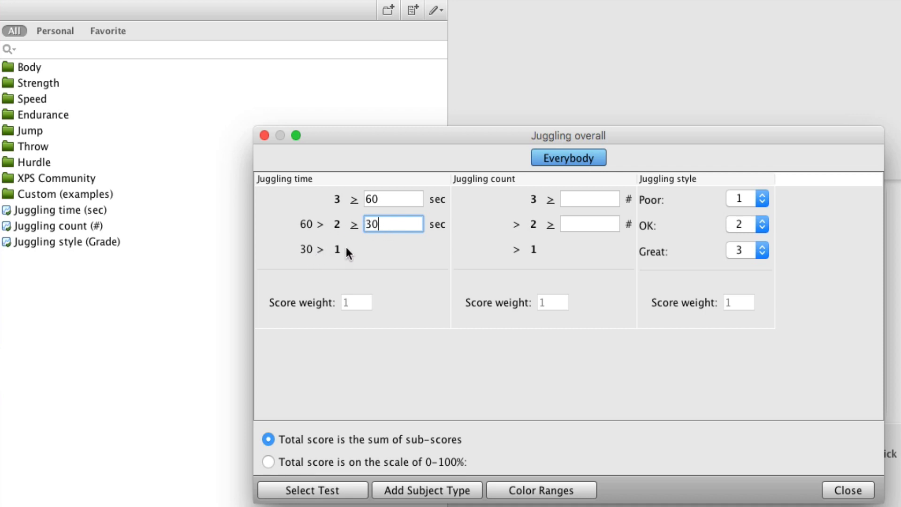
# Set Juggling count thresholds: 30 scores 3, 15 scores 2
pyautogui.click(589, 198)
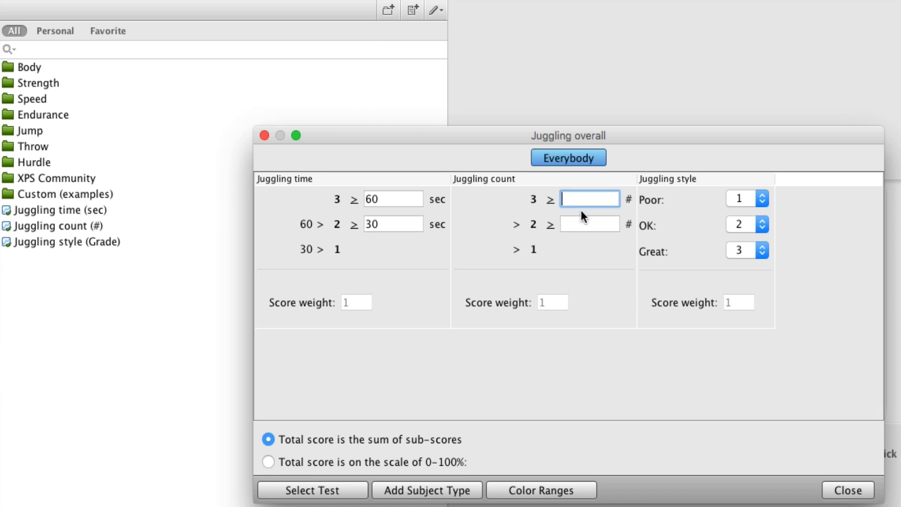
pyautogui.write('30')
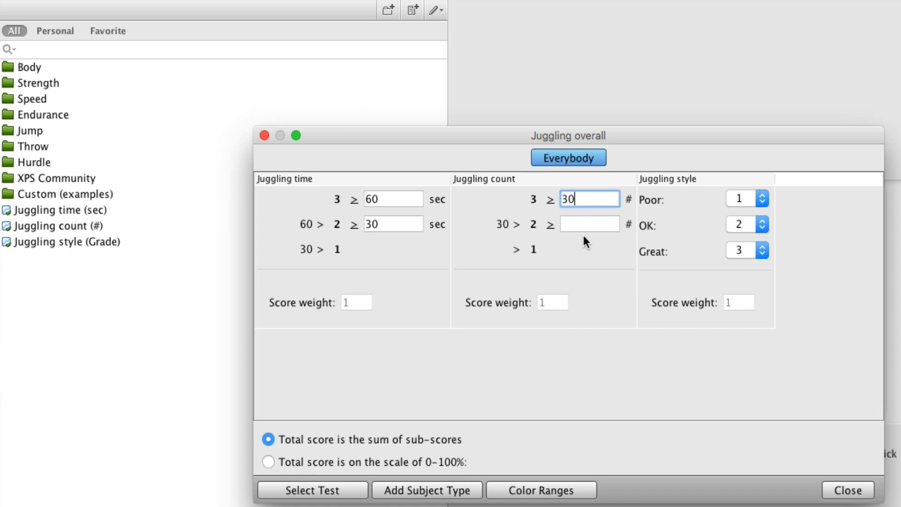
pyautogui.click(588, 223)
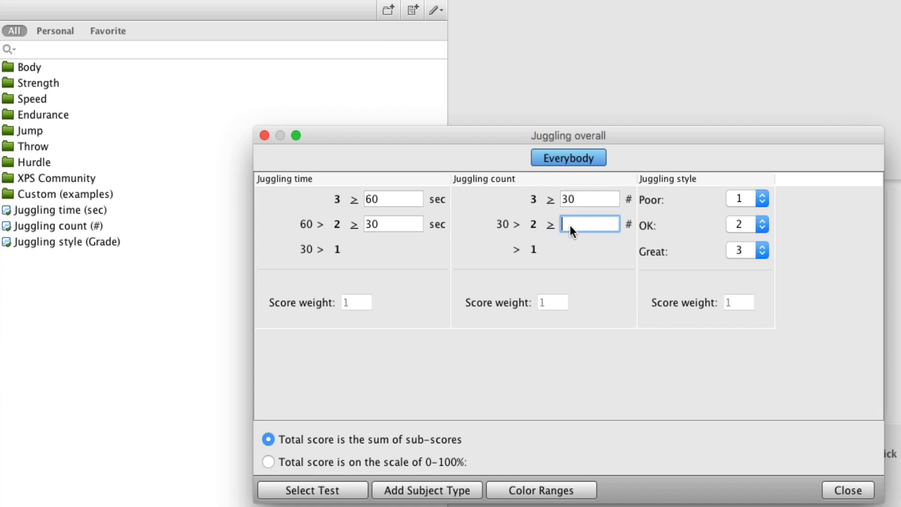
pyautogui.write('15')
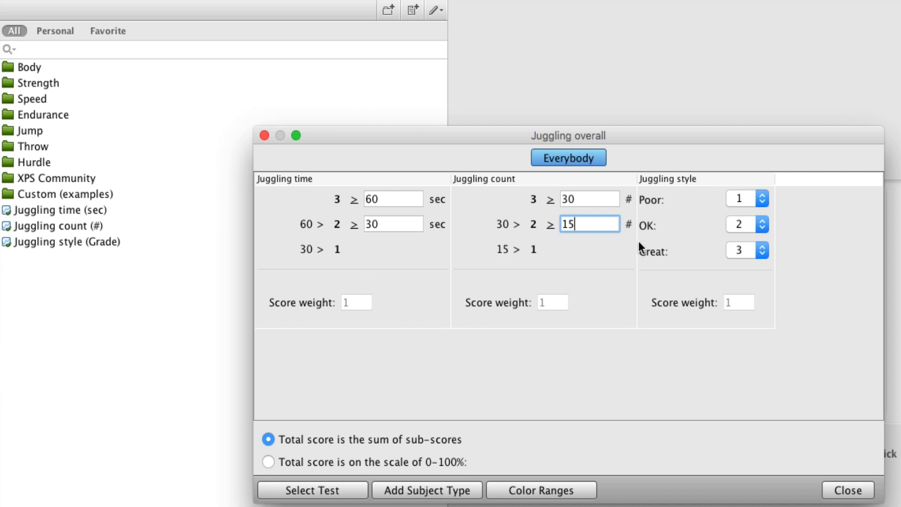
pyautogui.moveTo(741, 212)
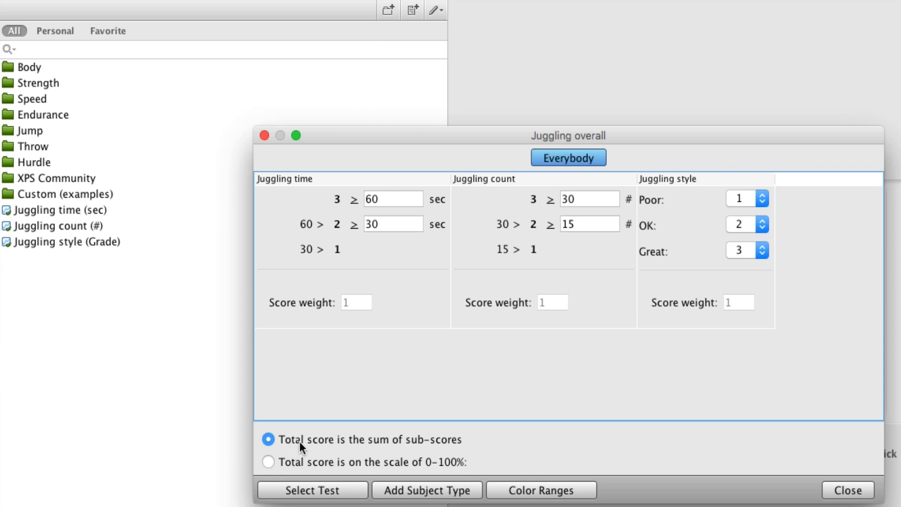
pyautogui.moveTo(316, 455)
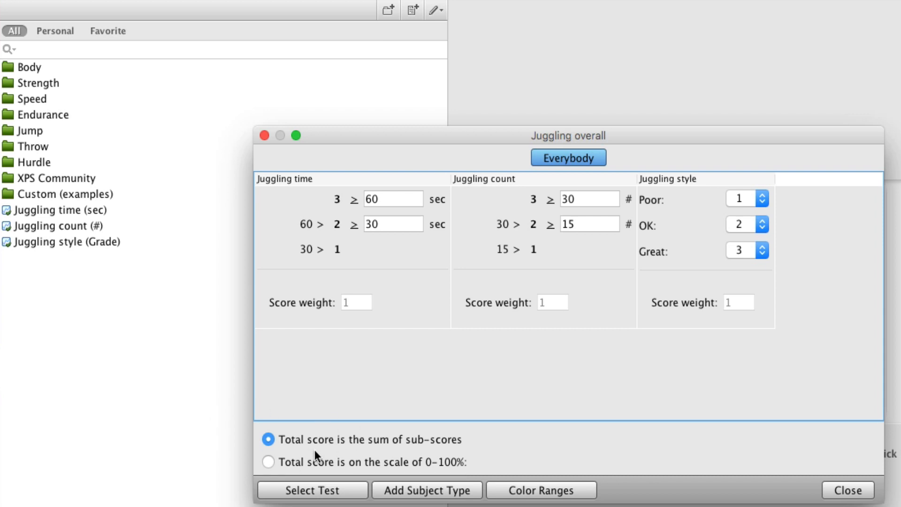
pyautogui.moveTo(316, 474)
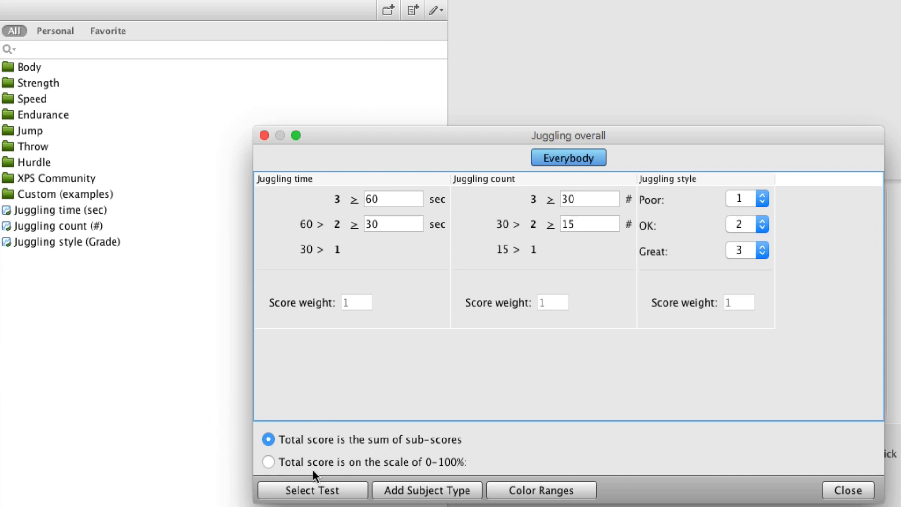
# Score the total on a 0–100% scale and close the Juggling overall settings
pyautogui.click(267, 461)
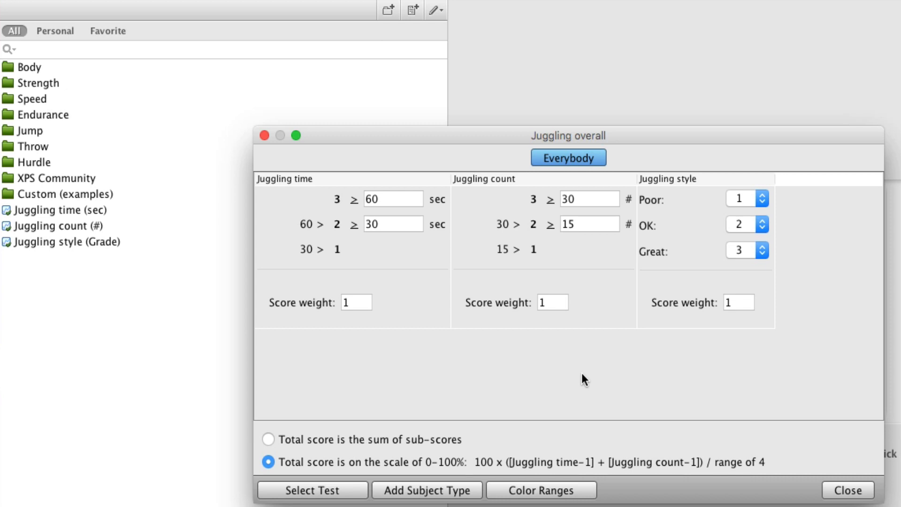
pyautogui.moveTo(588, 378)
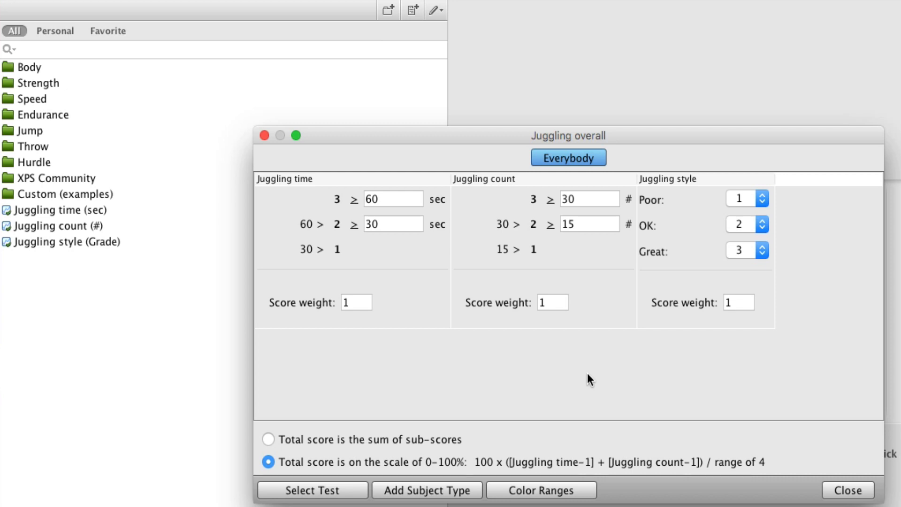
pyautogui.click(846, 490)
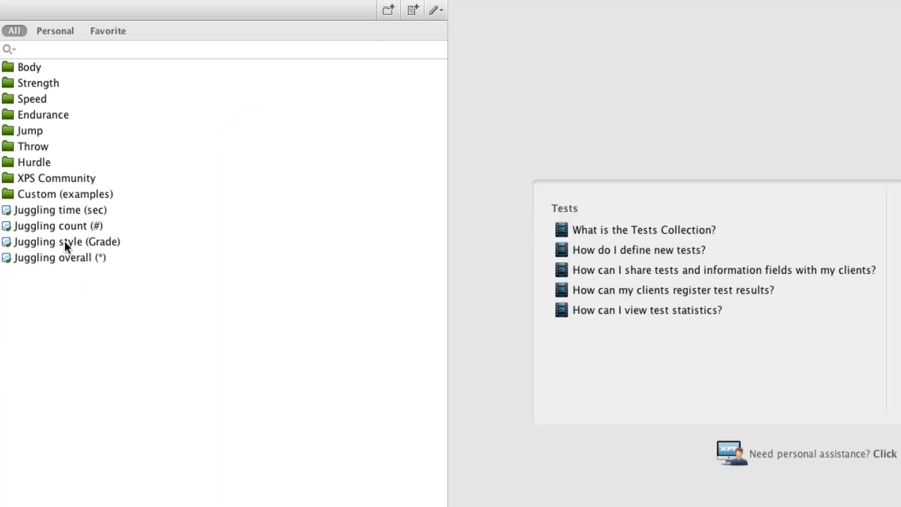
pyautogui.doubleClick(66, 241)
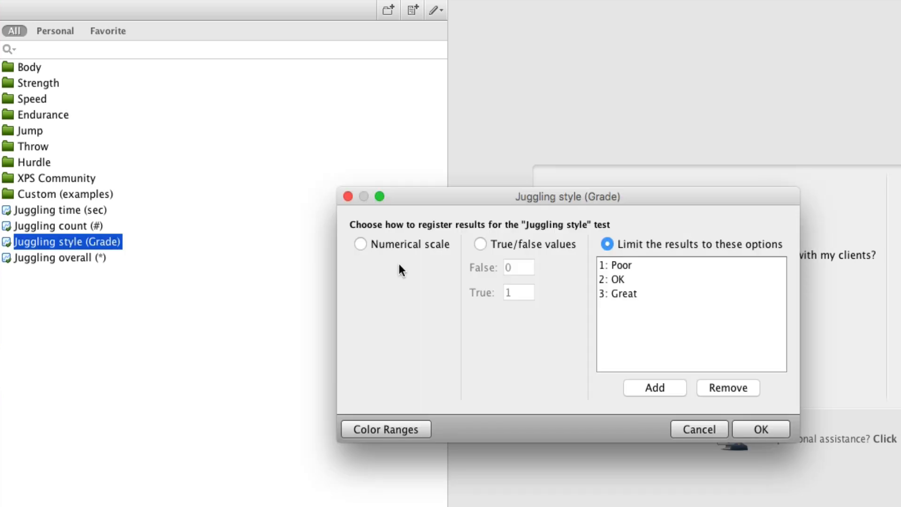
pyautogui.moveTo(630, 316)
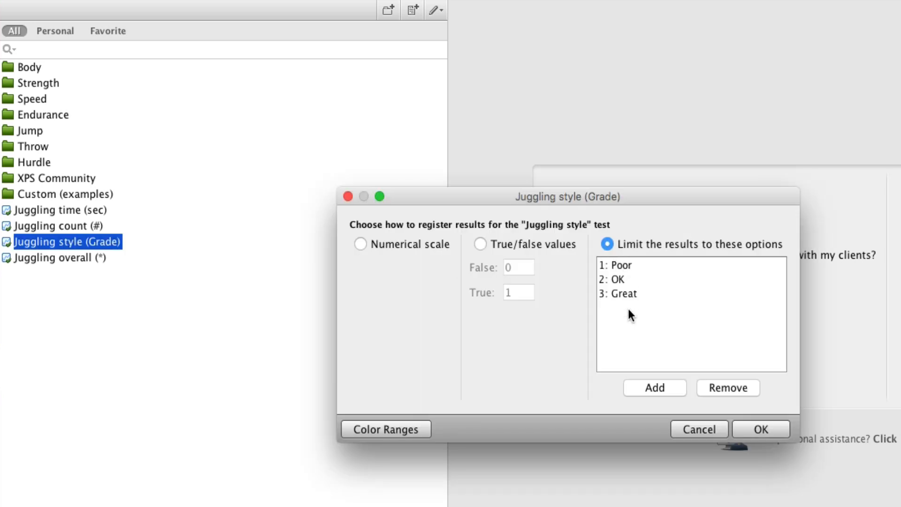
pyautogui.moveTo(627, 265)
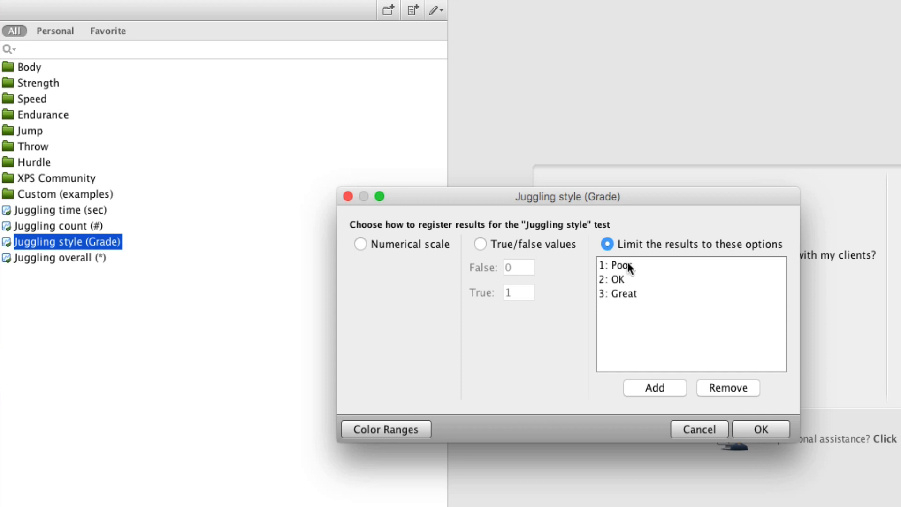
pyautogui.moveTo(623, 265)
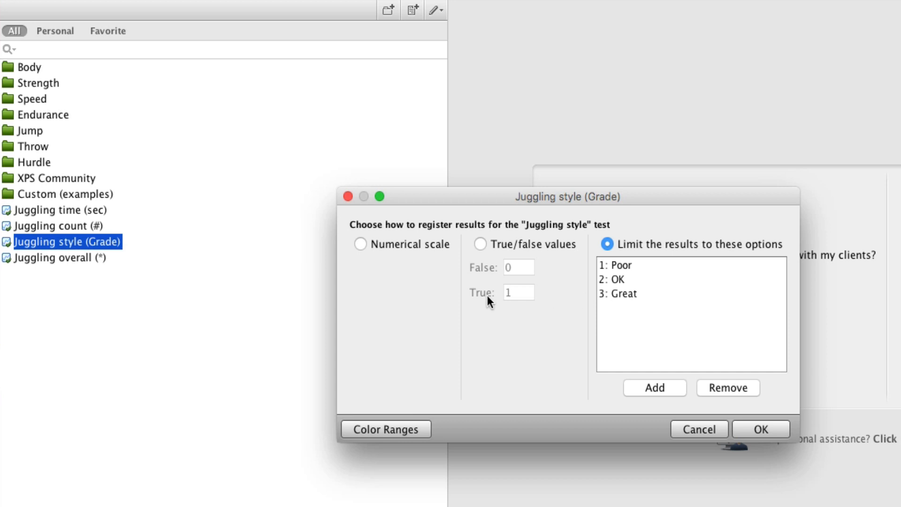
pyautogui.moveTo(712, 438)
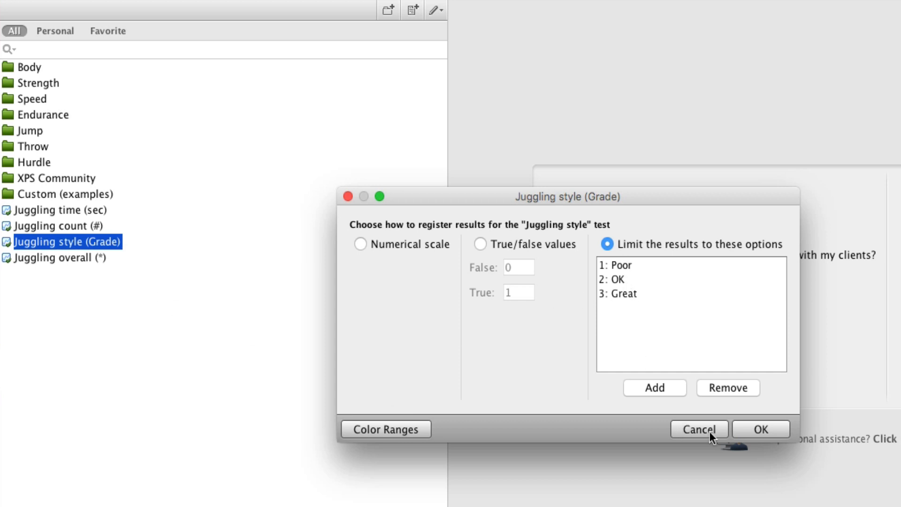
pyautogui.click(698, 429)
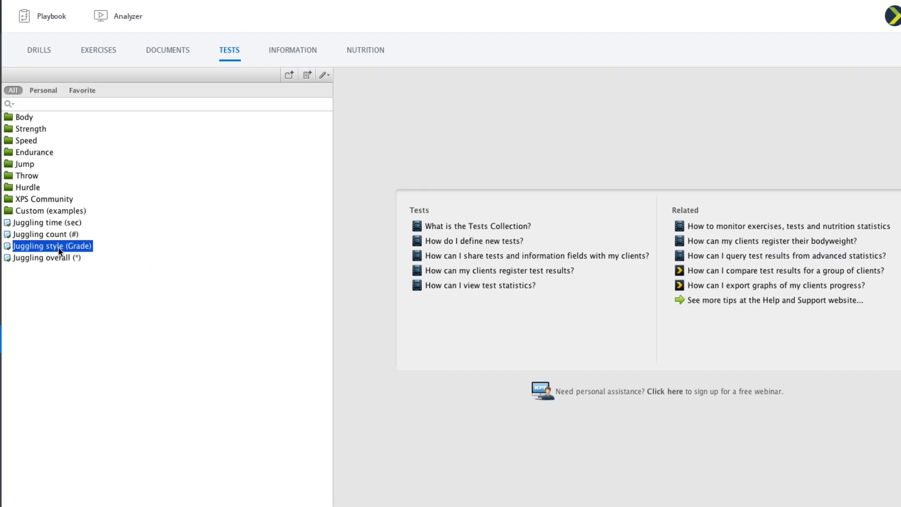
pyautogui.rightClick(52, 246)
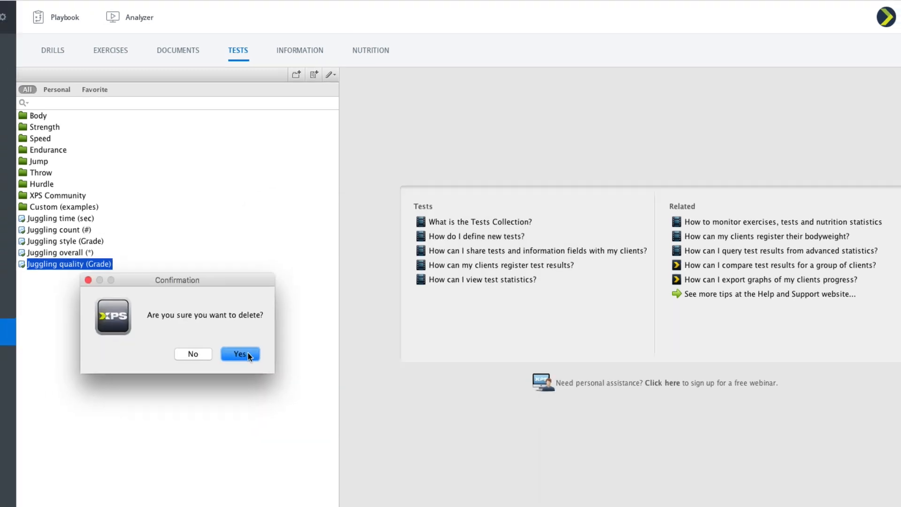
pyautogui.click(239, 353)
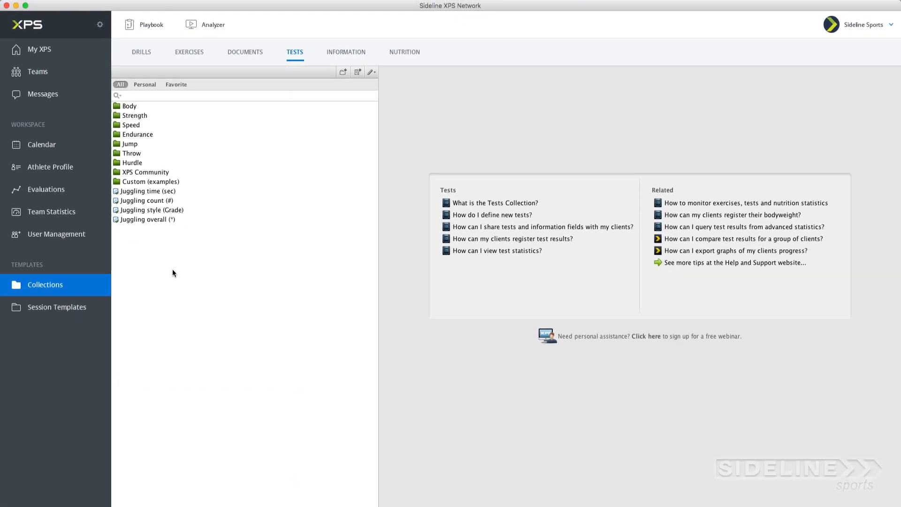
pyautogui.moveTo(41, 192)
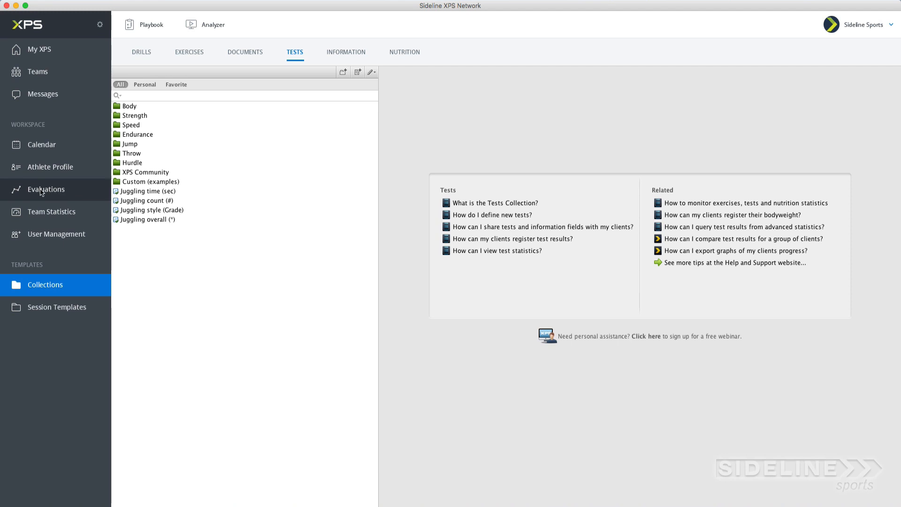